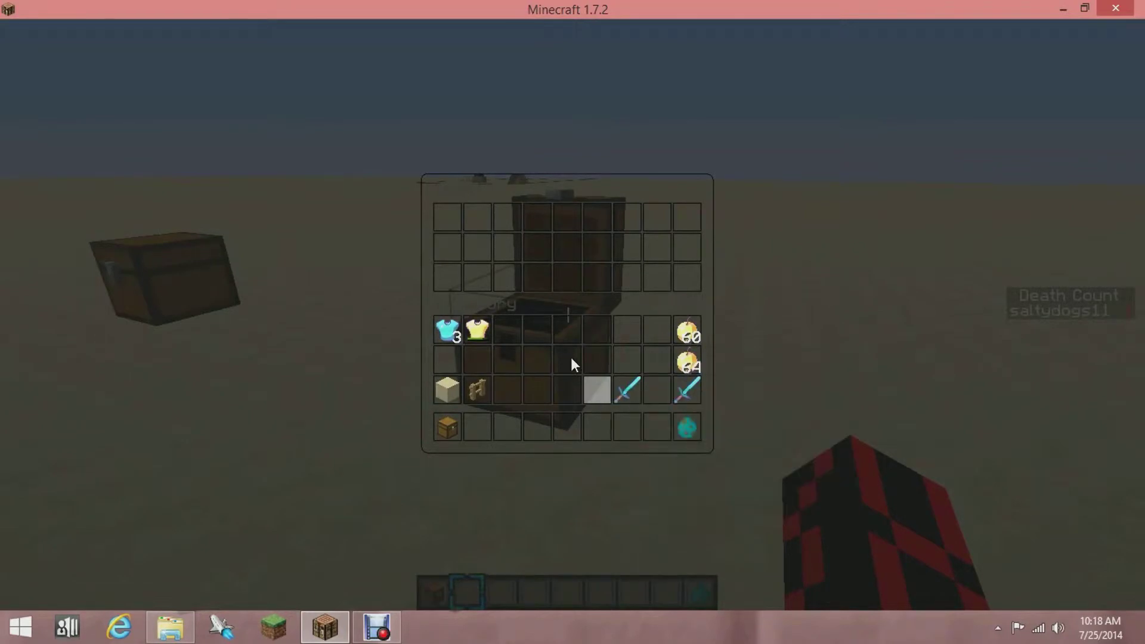
Leave the chest view to browse the creative inventory for a diamond sword
{"action": "key", "text": "Escape"}
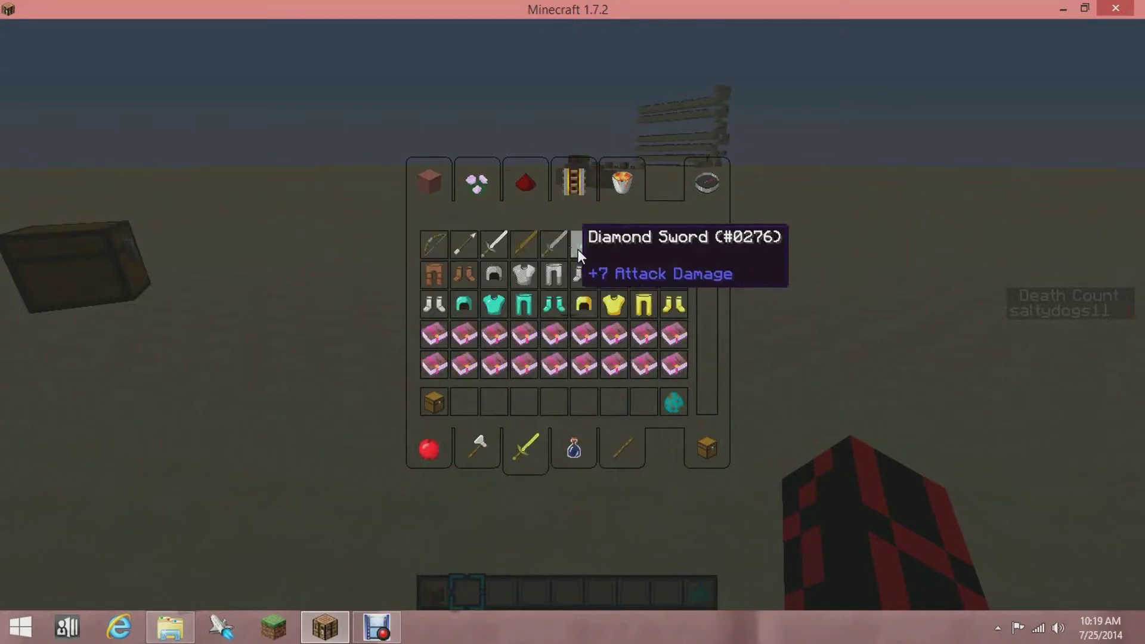
Store the diamond sword in the chest, check it is inside, then switch to MCEdit
{"action": "key", "text": "Escape"}
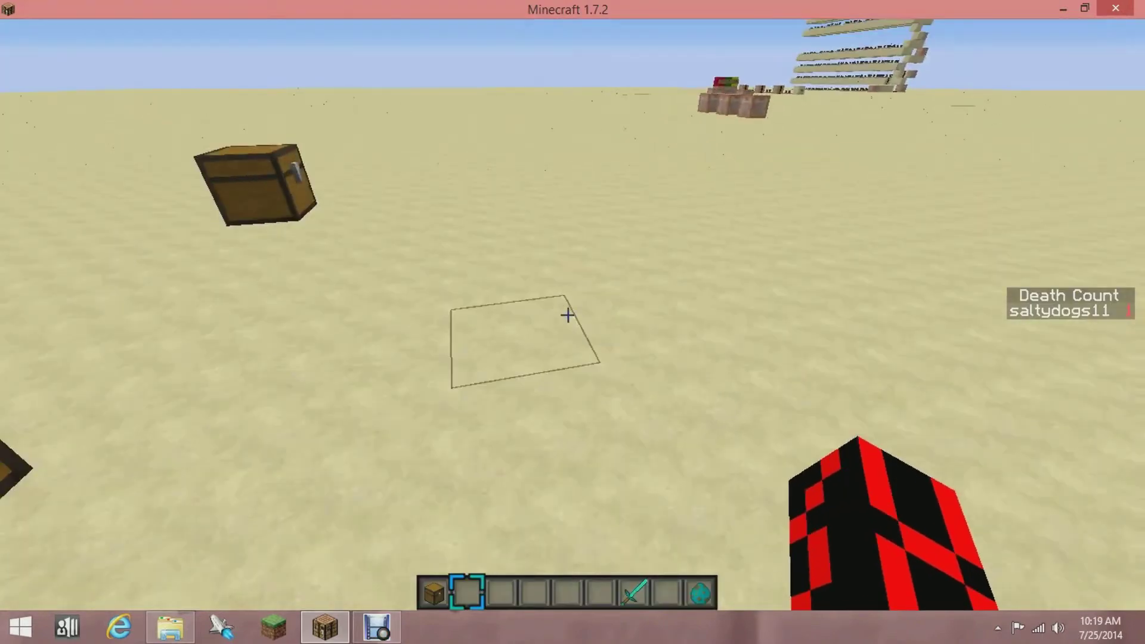
{"action": "key", "text": "e"}
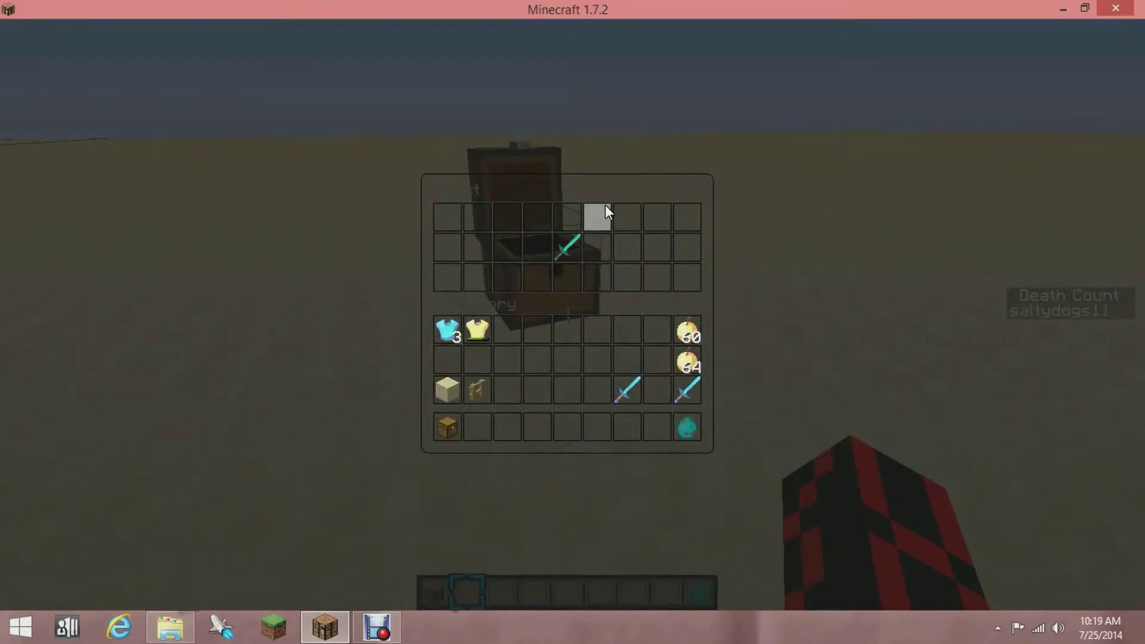
{"action": "key", "text": "Escape"}
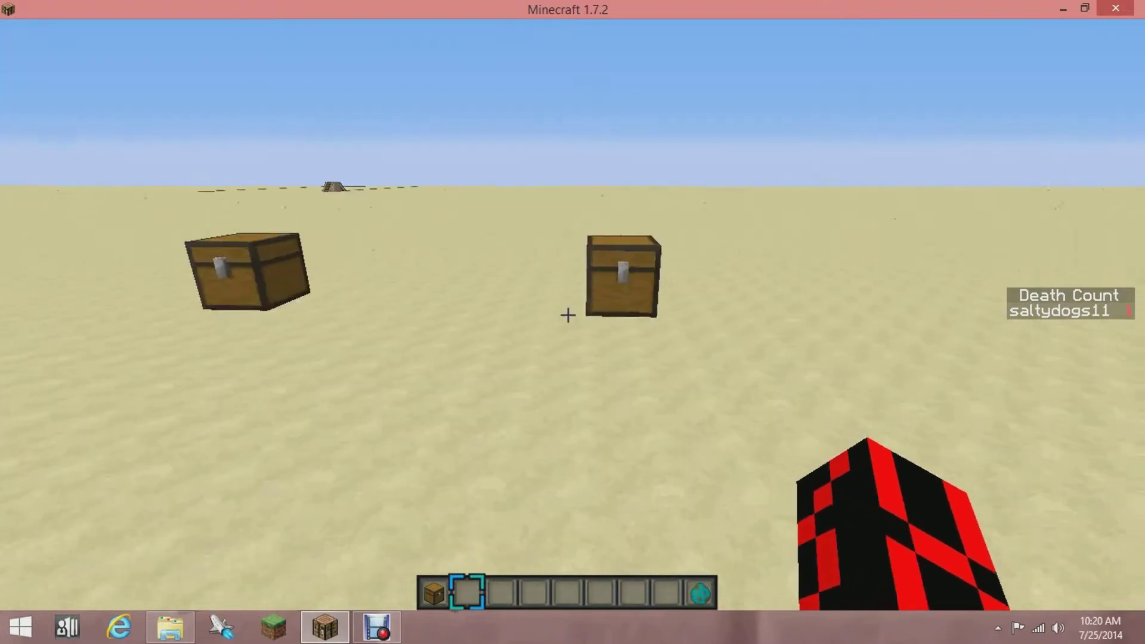
{"action": "right_click", "coordinate": [621, 275]}
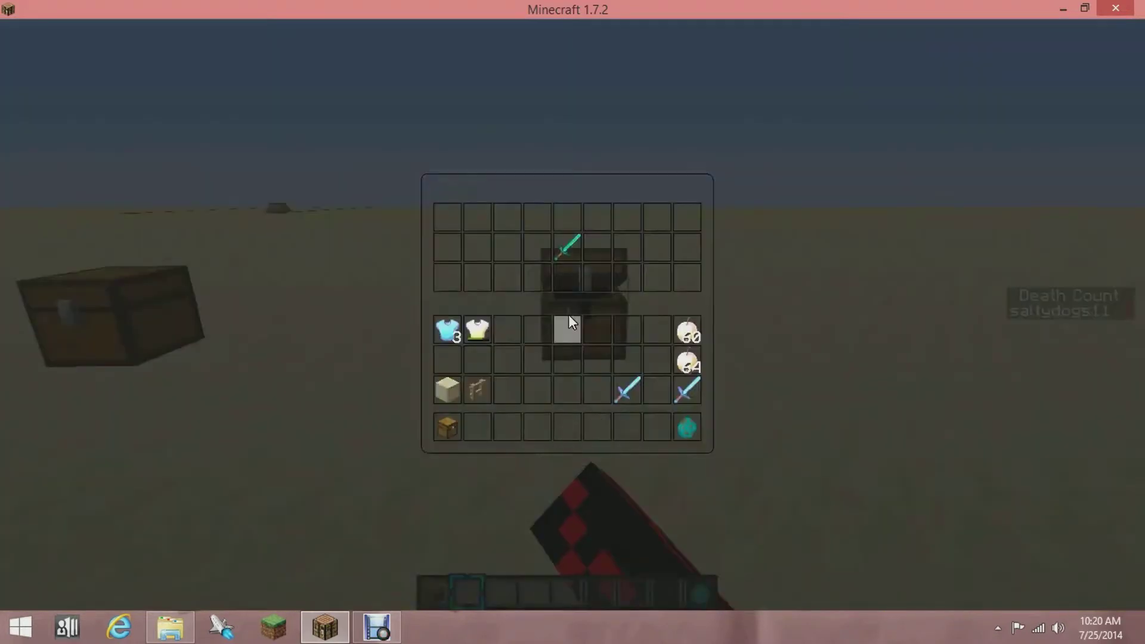
{"action": "key", "text": "Escape"}
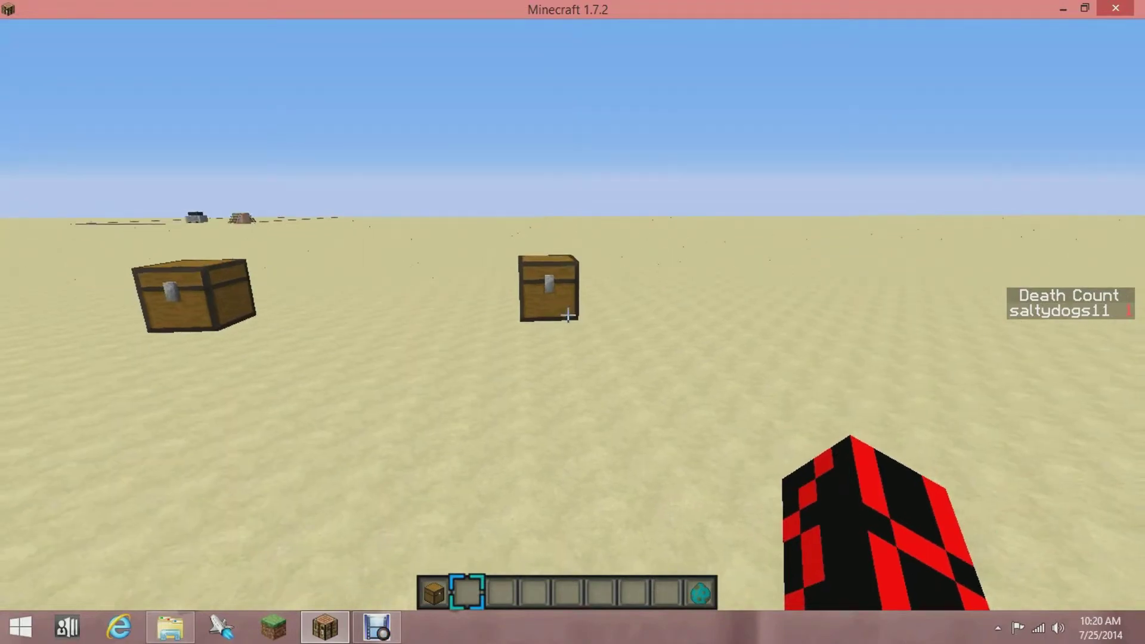
{"action": "left_click", "coordinate": [424, 627]}
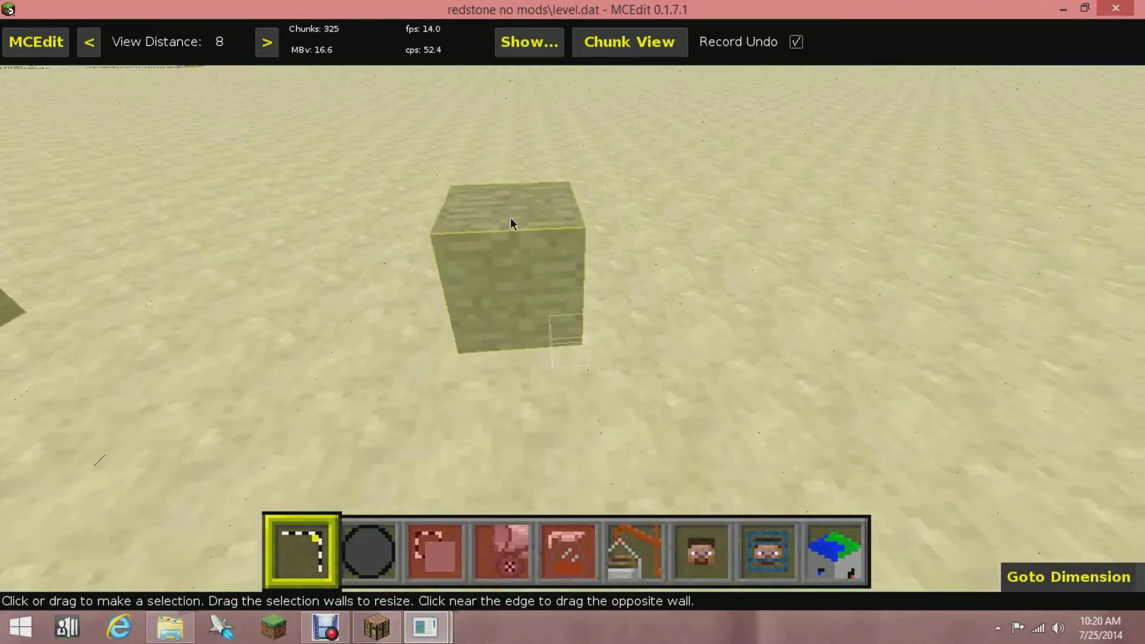
{"action": "mouse_move", "coordinate": [530, 253]}
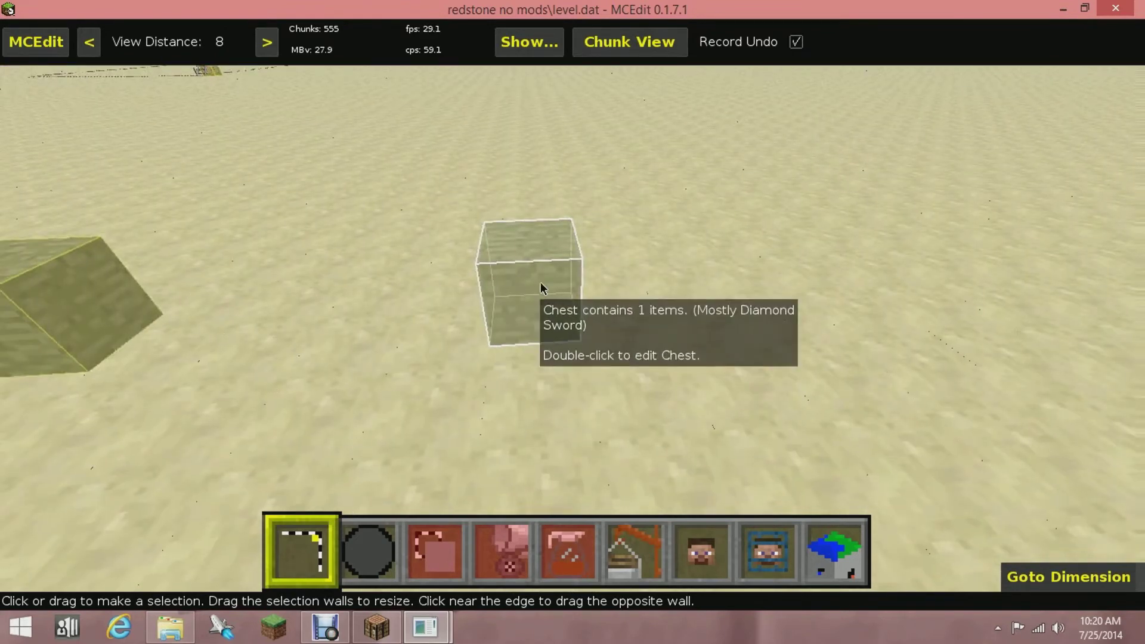
Inspect the chest's items, then select the chest for running filters on it
{"action": "double_click", "coordinate": [528, 281]}
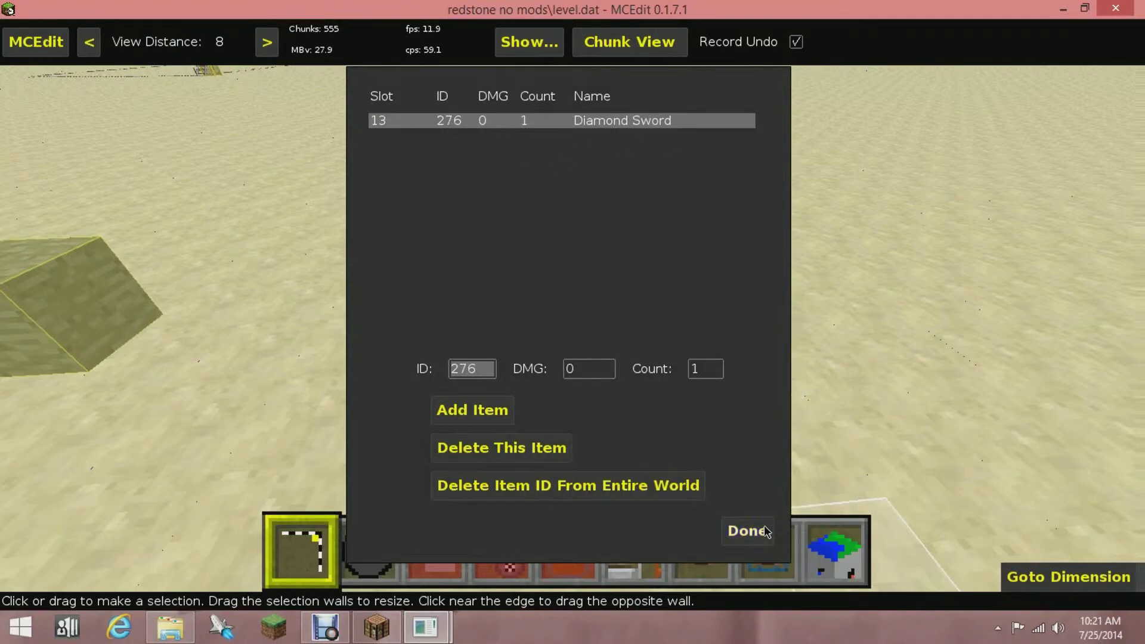
{"action": "left_click", "coordinate": [746, 530]}
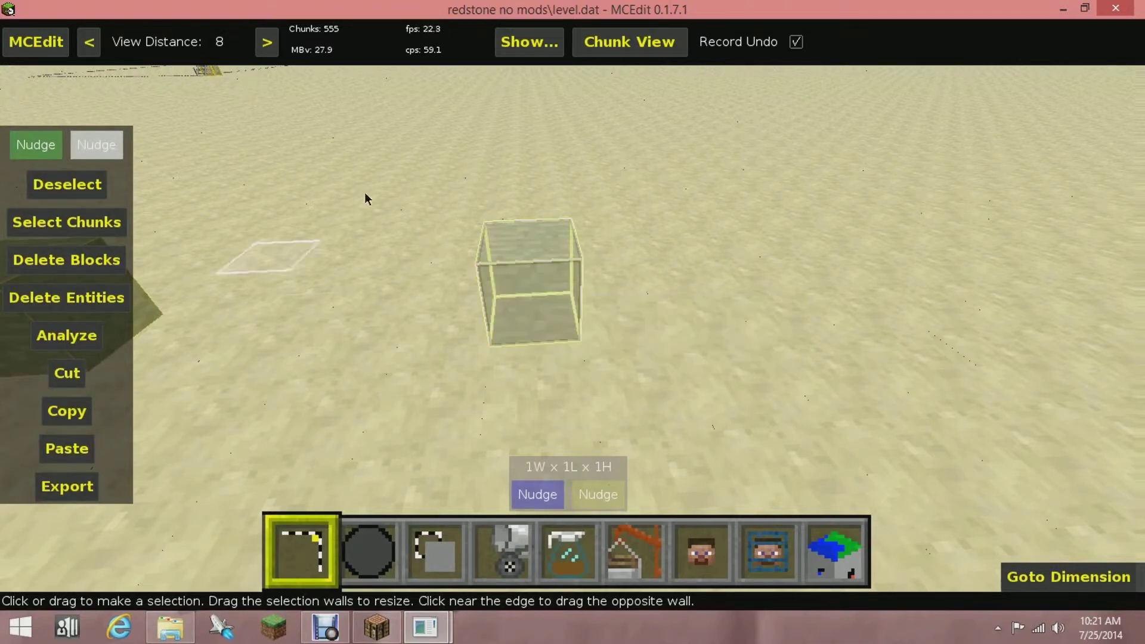
{"action": "mouse_move", "coordinate": [568, 551]}
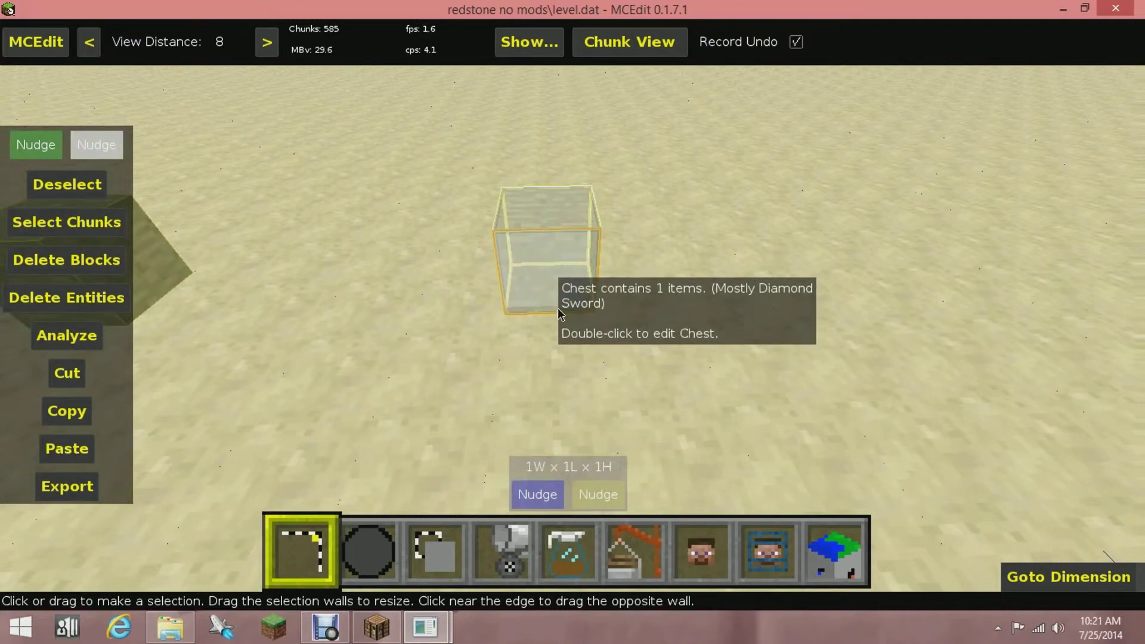
{"action": "left_click", "coordinate": [567, 550]}
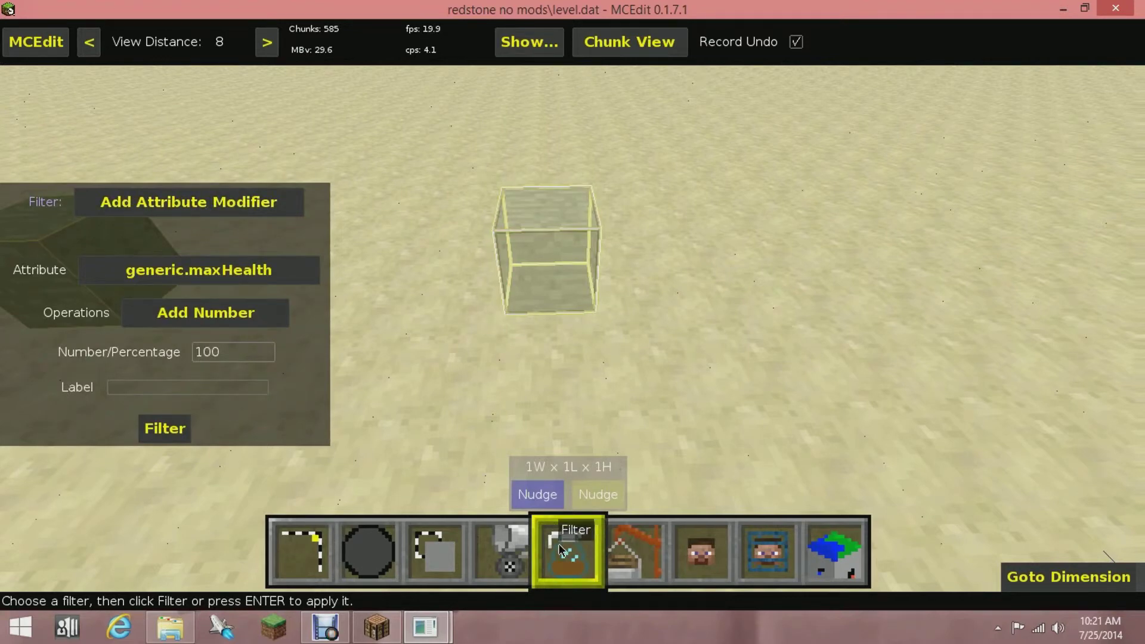
{"action": "mouse_move", "coordinate": [287, 246]}
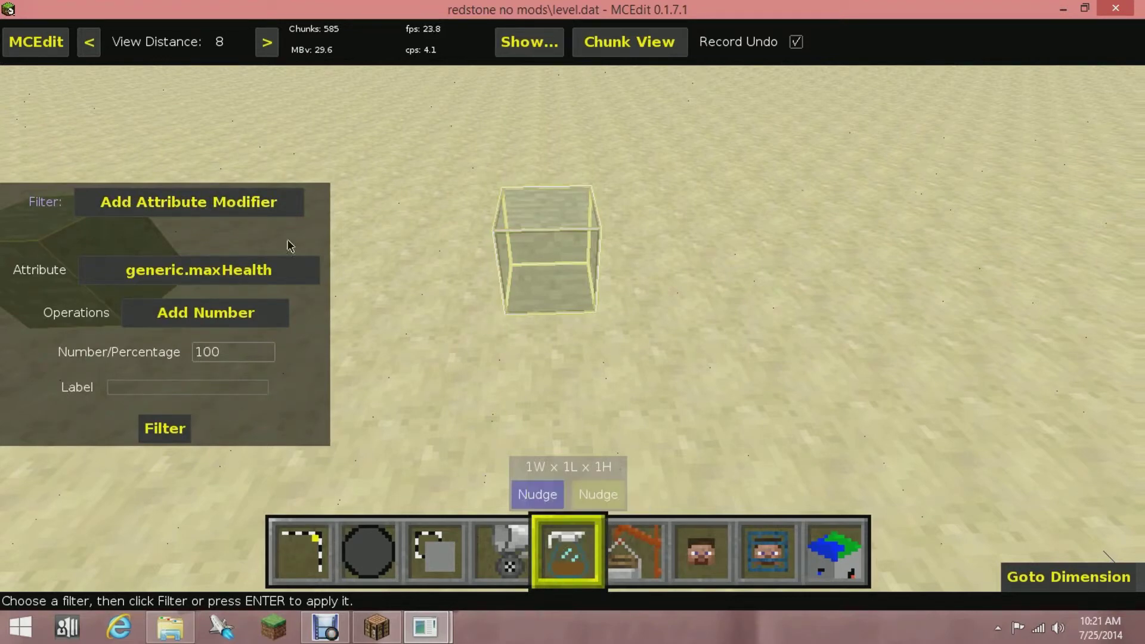
With the Enchant filter, give the chest's sword Sharpness 10
{"action": "left_click", "coordinate": [187, 202]}
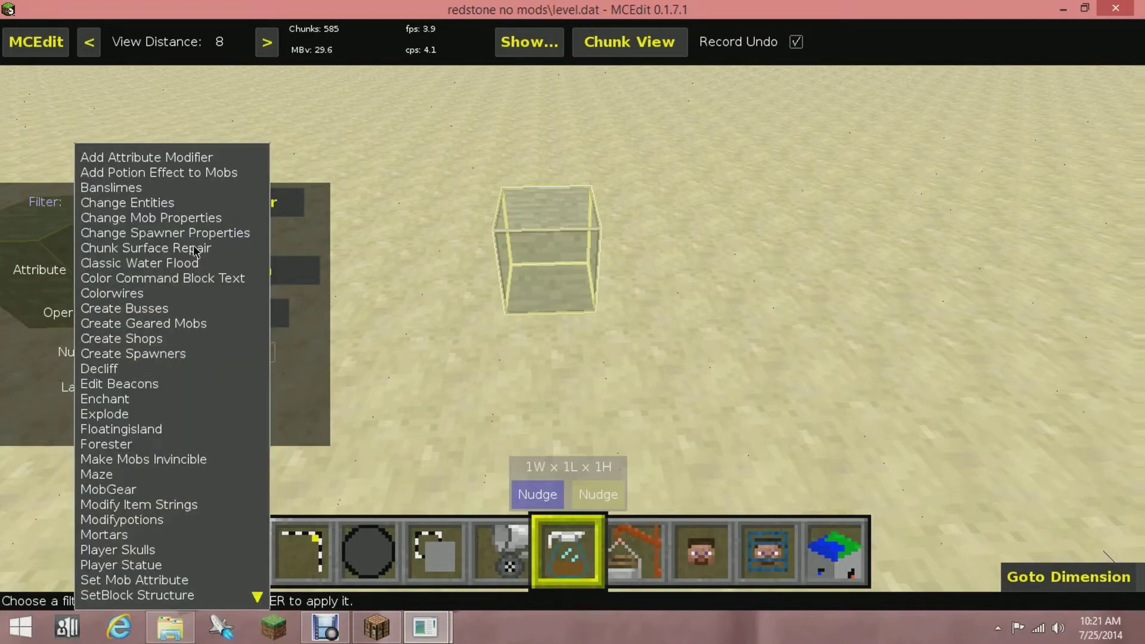
{"action": "mouse_move", "coordinate": [105, 399]}
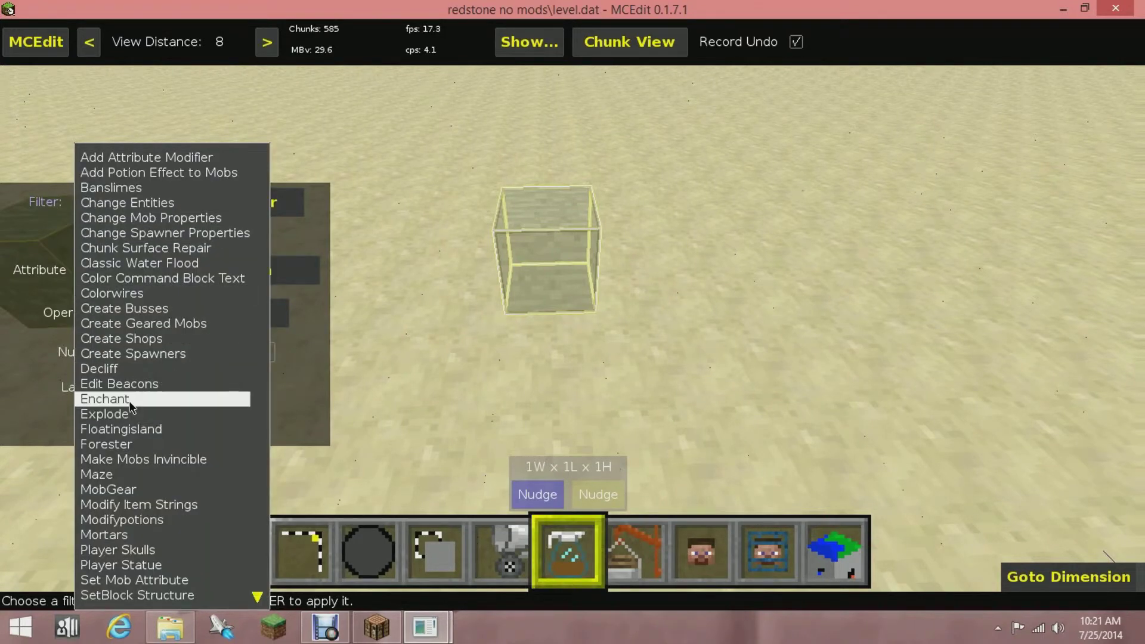
{"action": "left_click", "coordinate": [104, 399]}
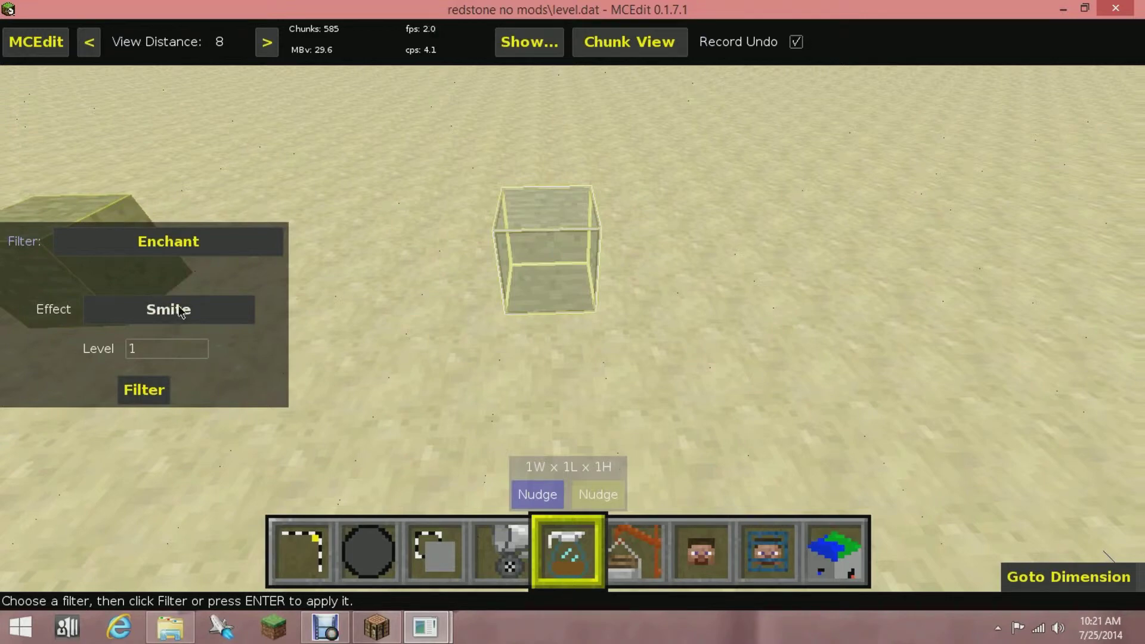
{"action": "left_click", "coordinate": [167, 308]}
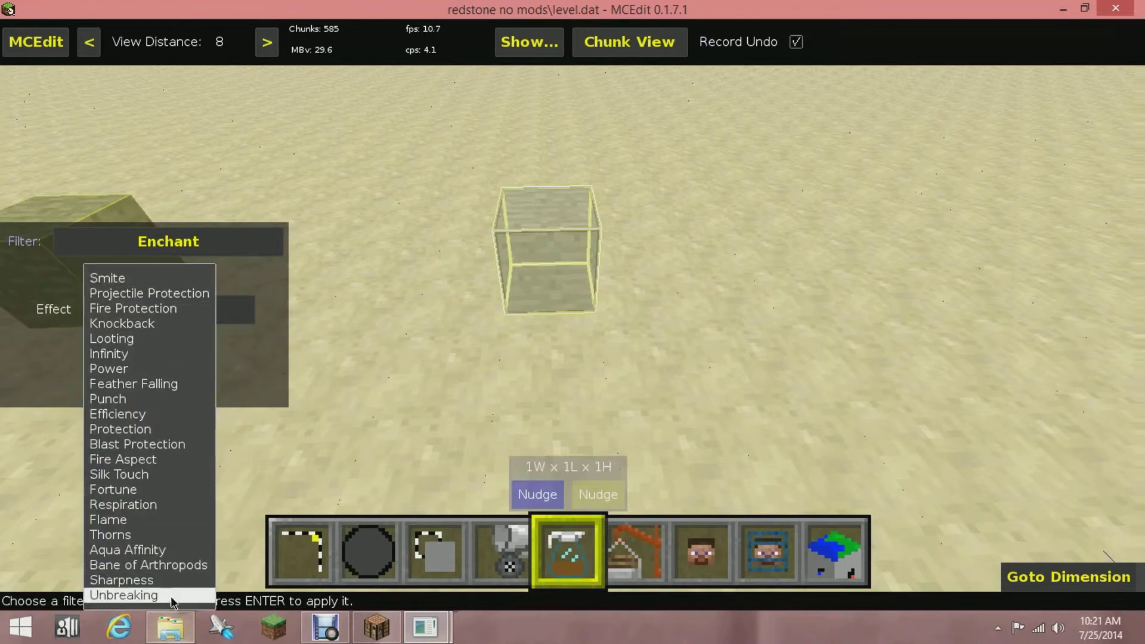
{"action": "left_click", "coordinate": [123, 595]}
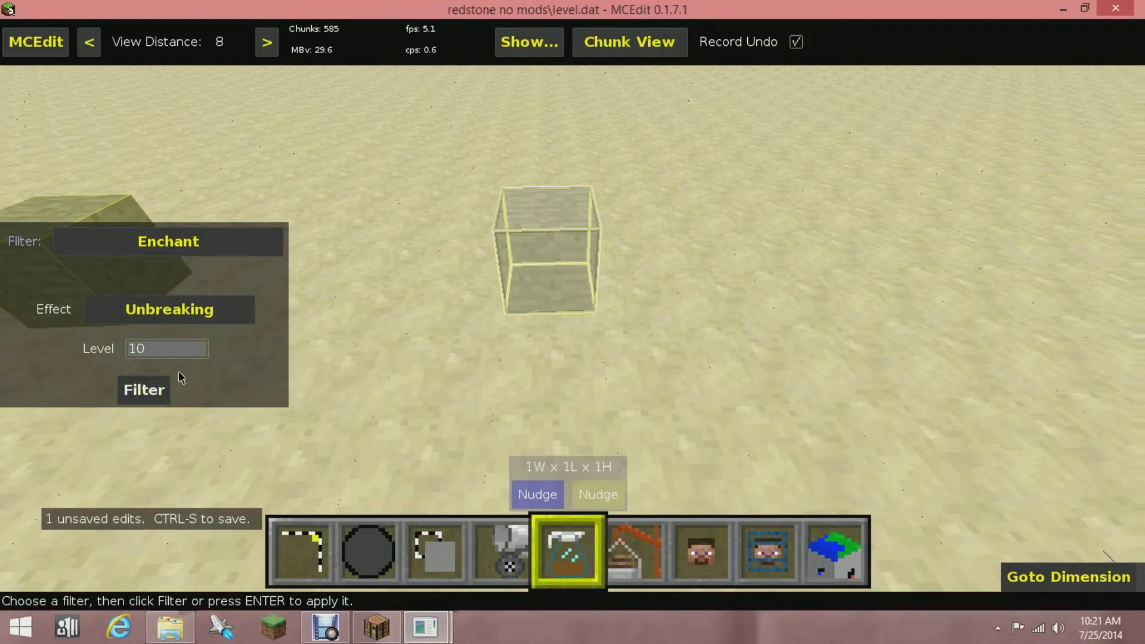
{"action": "left_click", "coordinate": [169, 309]}
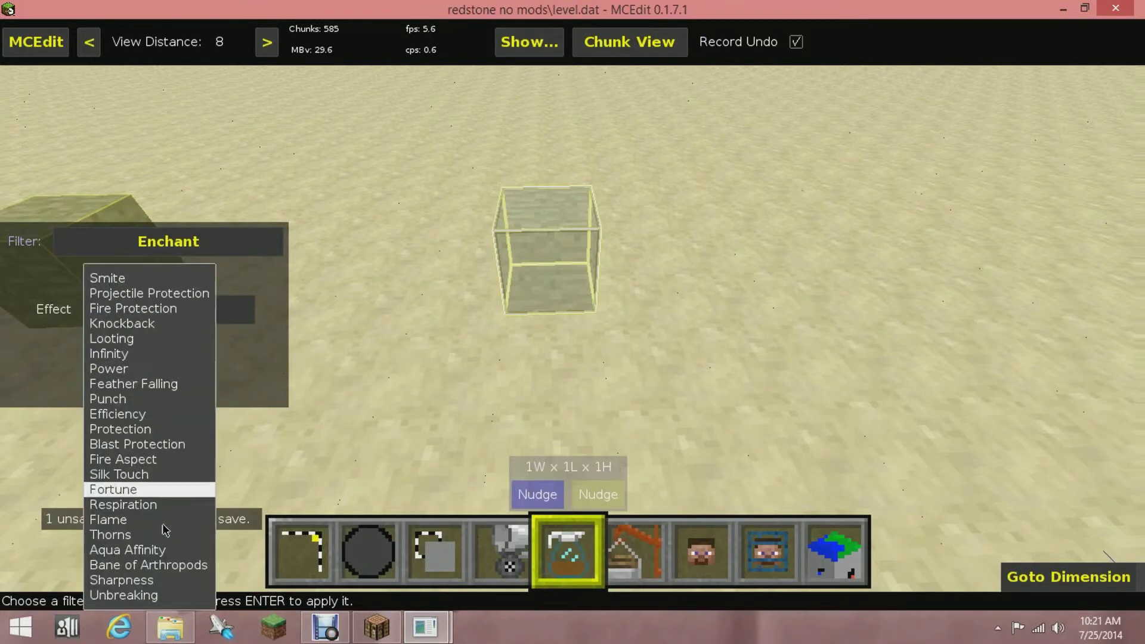
{"action": "left_click", "coordinate": [121, 580]}
{"action": "type", "text": "10"}
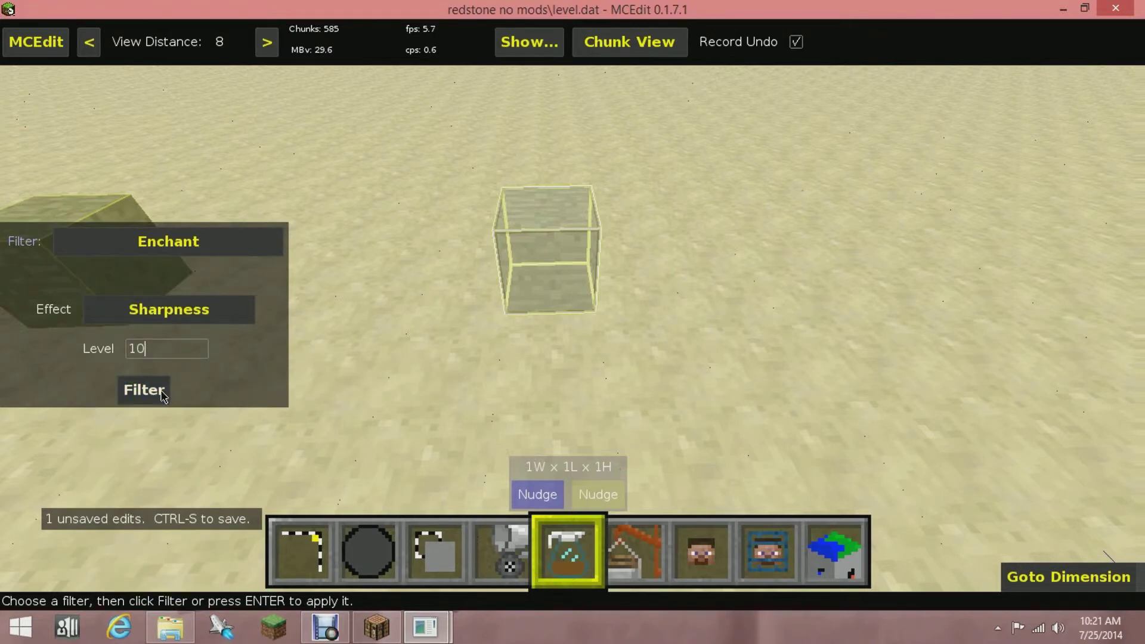
{"action": "left_click", "coordinate": [144, 389]}
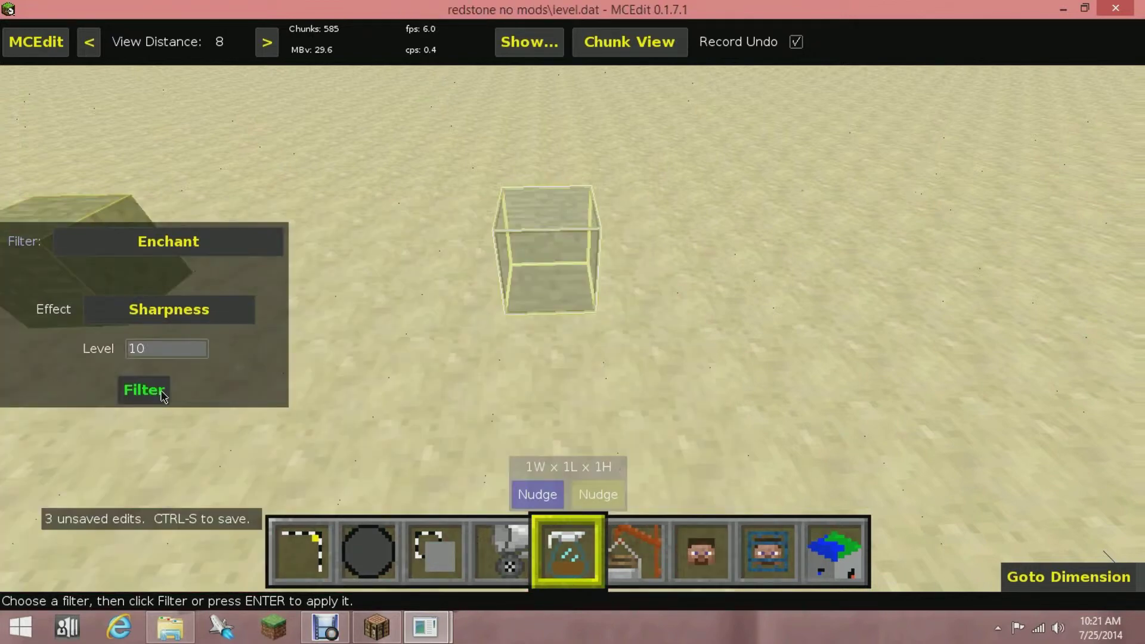
{"action": "left_click", "coordinate": [143, 390]}
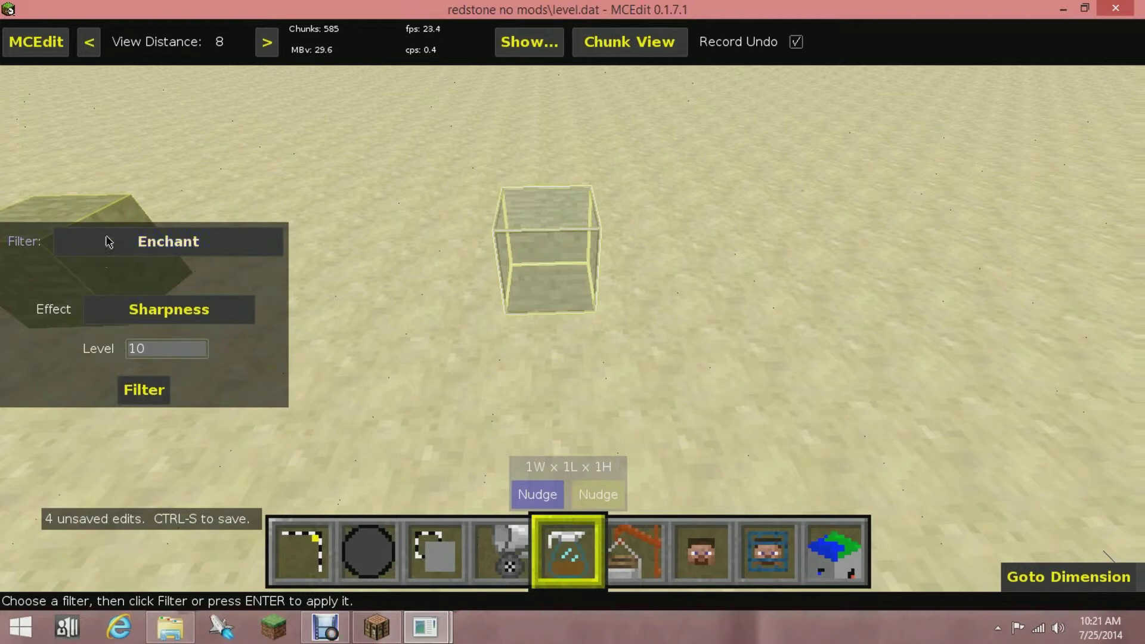
{"action": "mouse_move", "coordinate": [172, 301]}
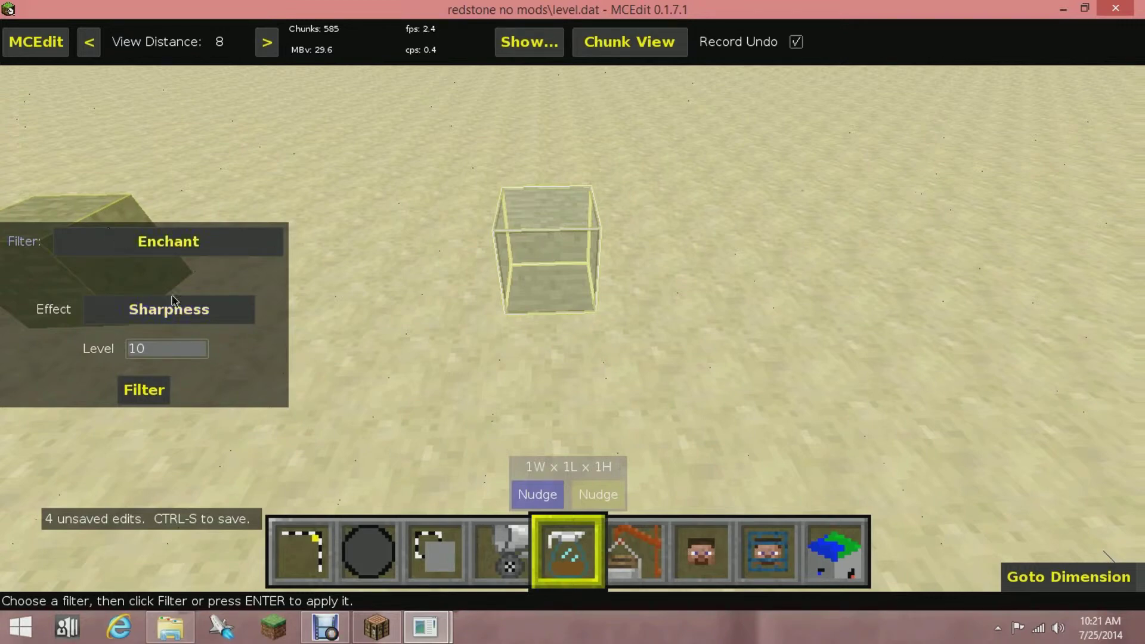
Add Unbreaking 10 to the same sword
{"action": "left_click", "coordinate": [169, 308]}
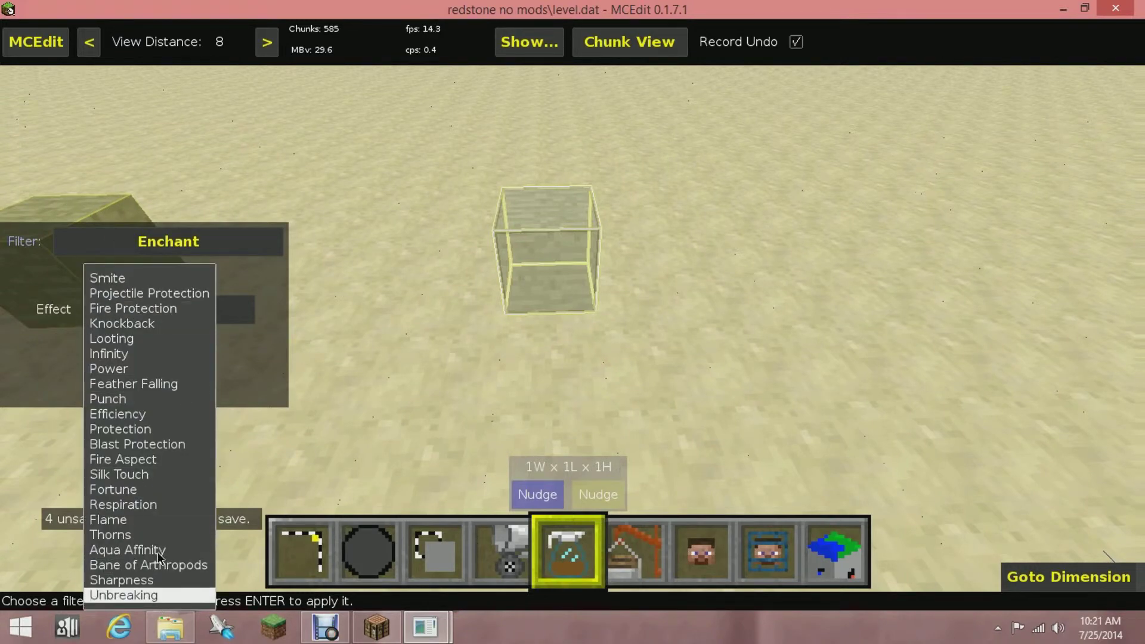
{"action": "left_click", "coordinate": [123, 595]}
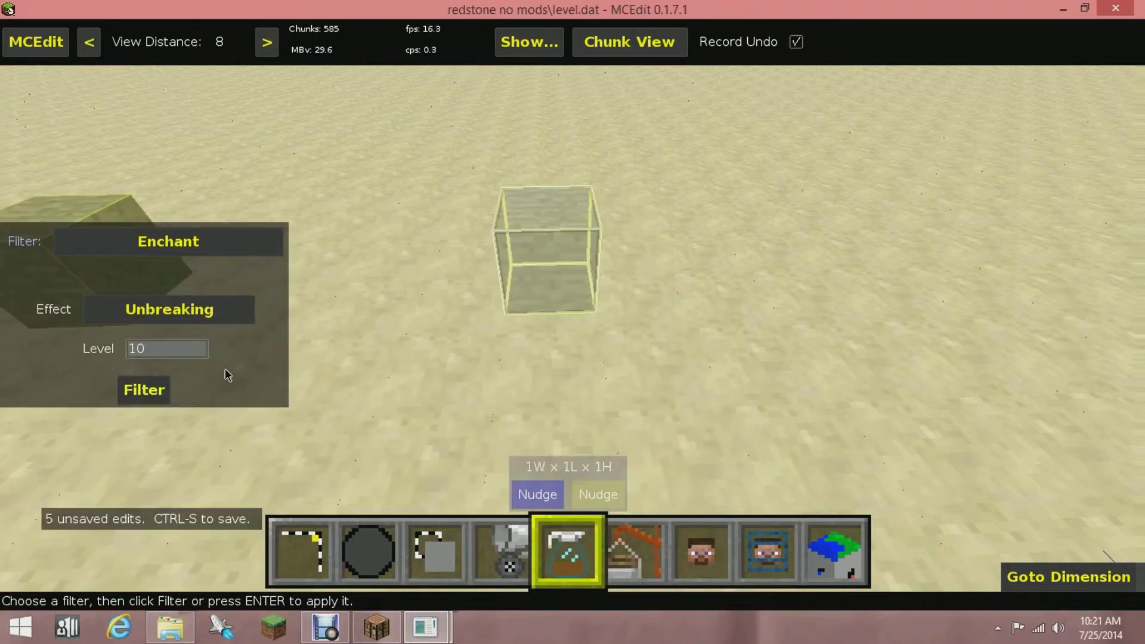
{"action": "left_click", "coordinate": [299, 550]}
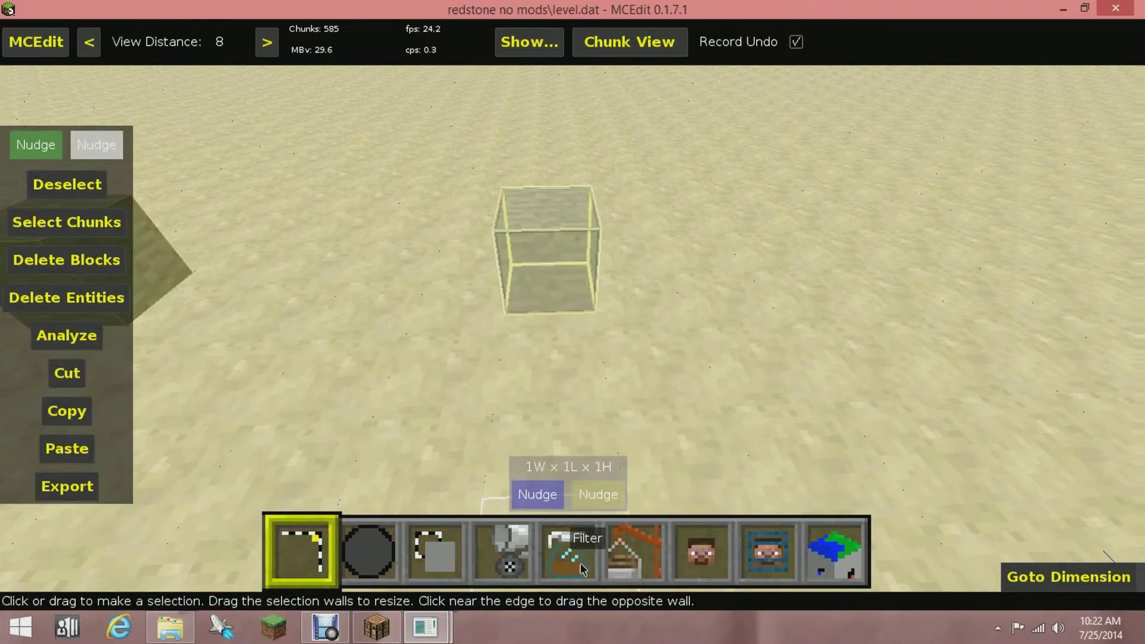
Choose the Modify Item Strings filter from the filter list
{"action": "left_click", "coordinate": [568, 549]}
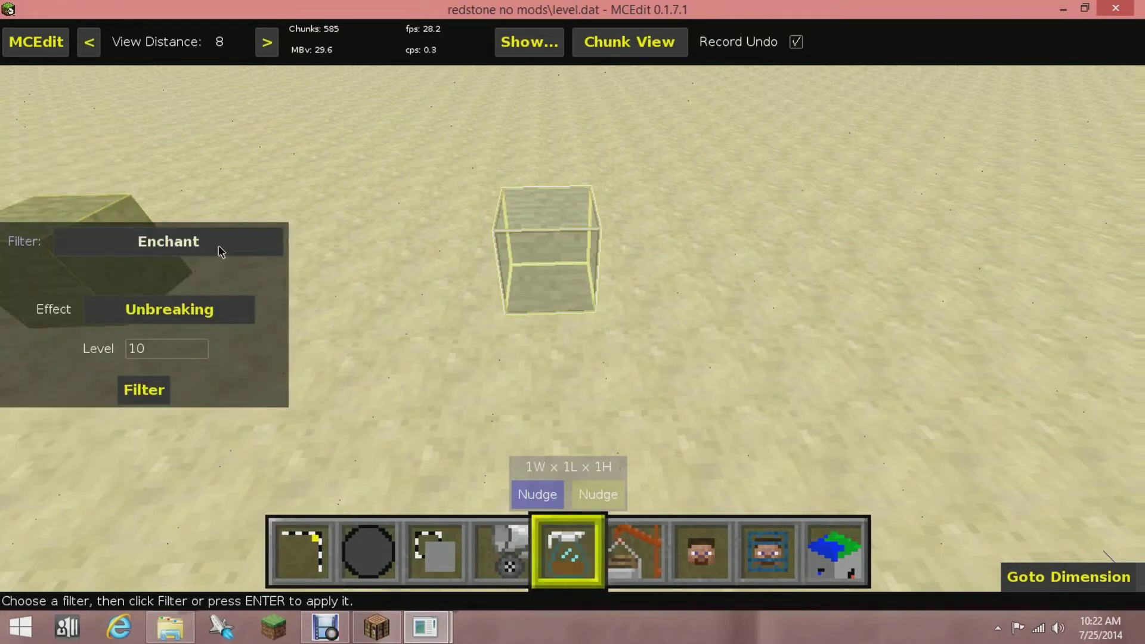
{"action": "left_click", "coordinate": [167, 241]}
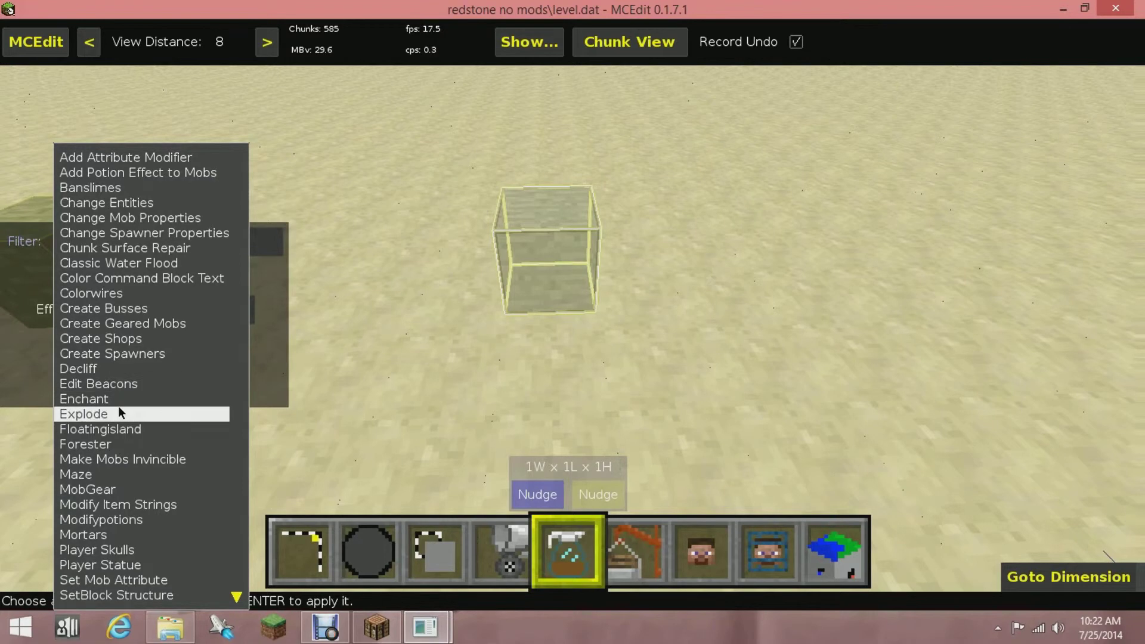
{"action": "mouse_move", "coordinate": [85, 443]}
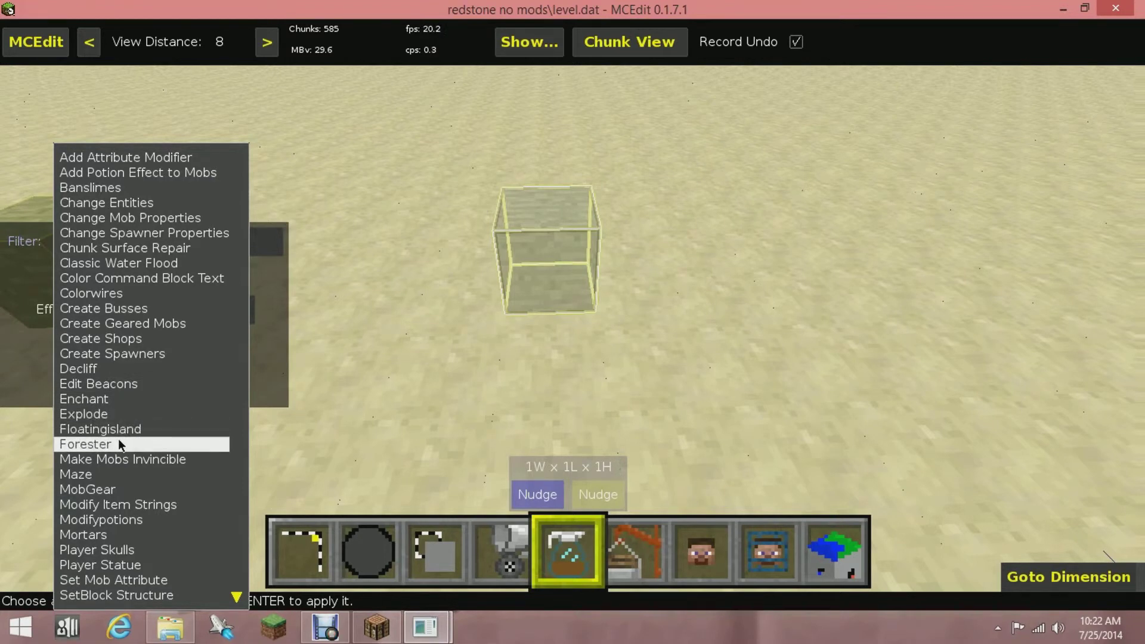
{"action": "mouse_move", "coordinate": [117, 504]}
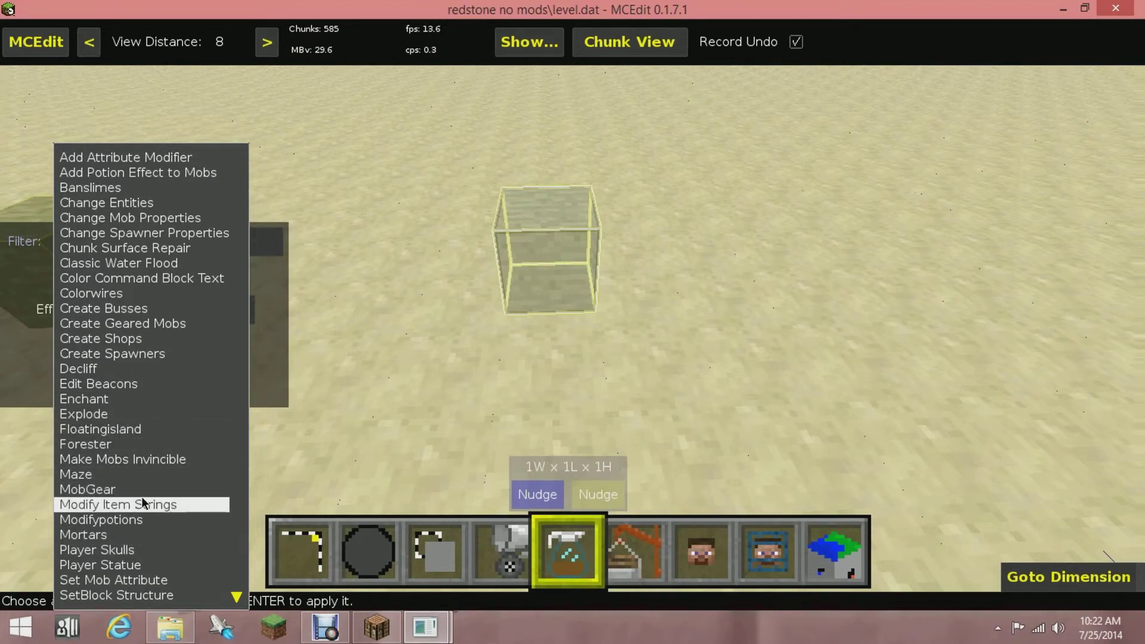
{"action": "left_click", "coordinate": [118, 505]}
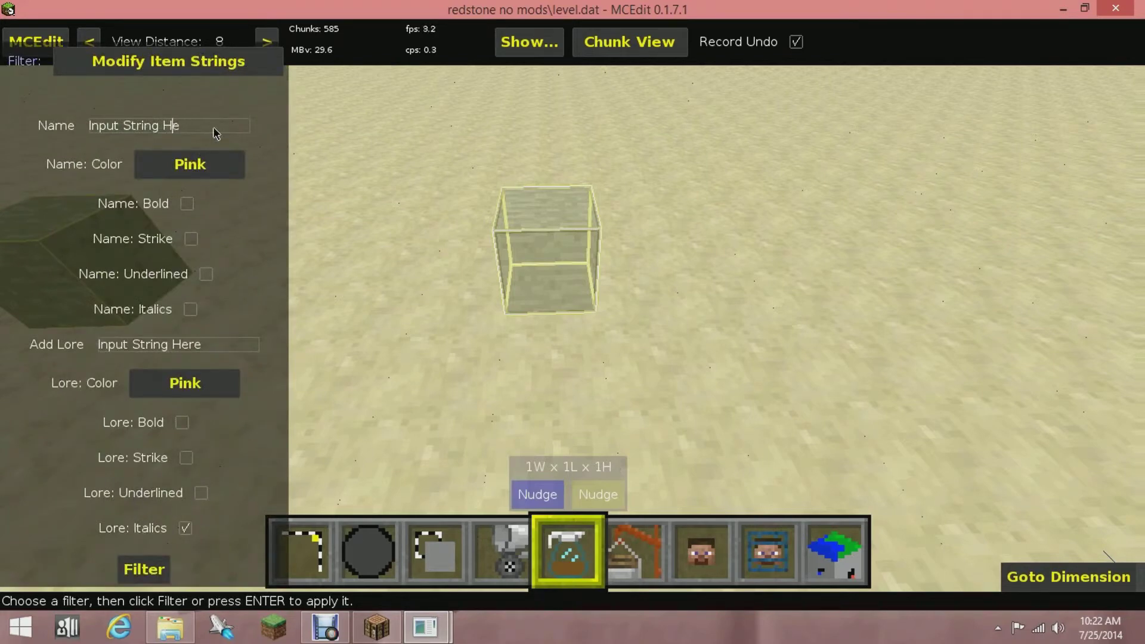
Enter 'the sword of salt' as the item name
{"action": "left_click", "coordinate": [168, 126]}
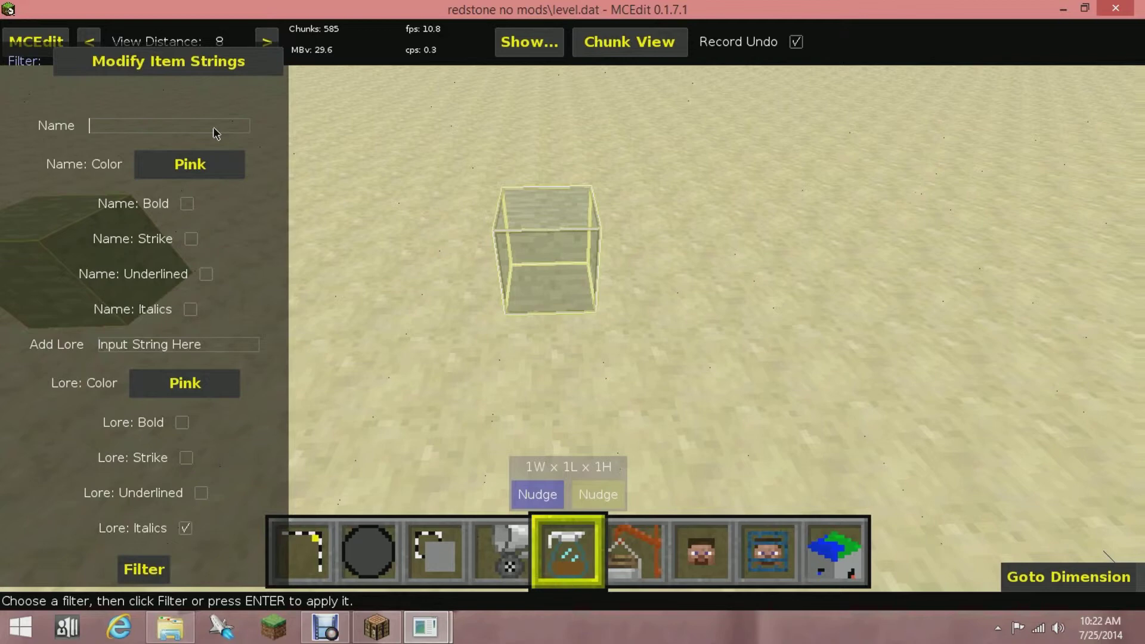
{"action": "type", "text": "thee"}
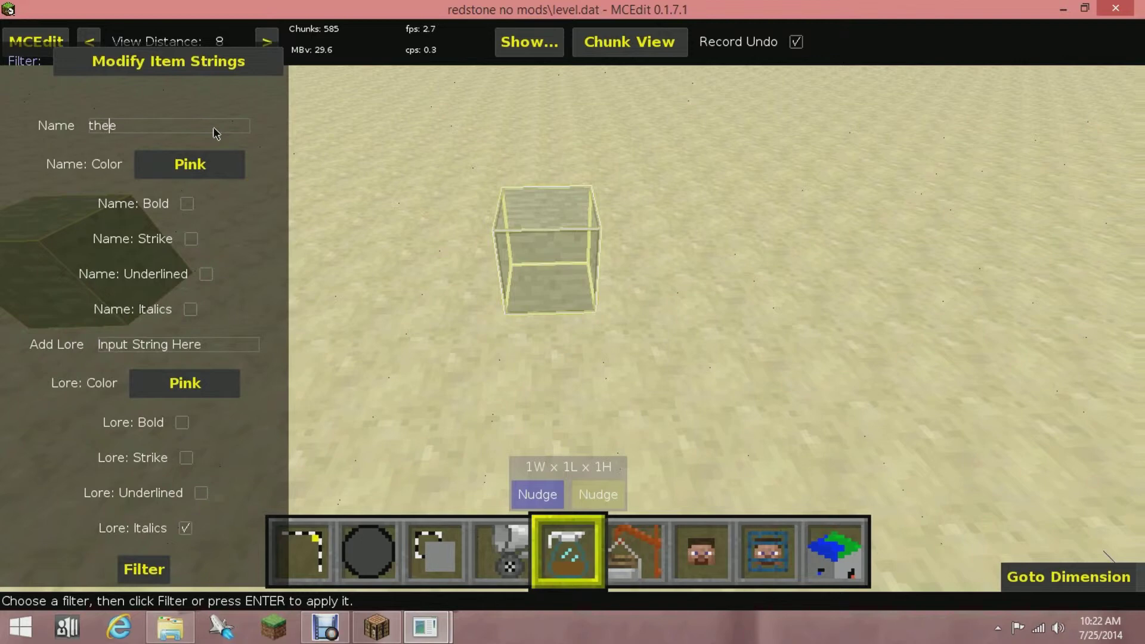
{"action": "type", "text": "s"}
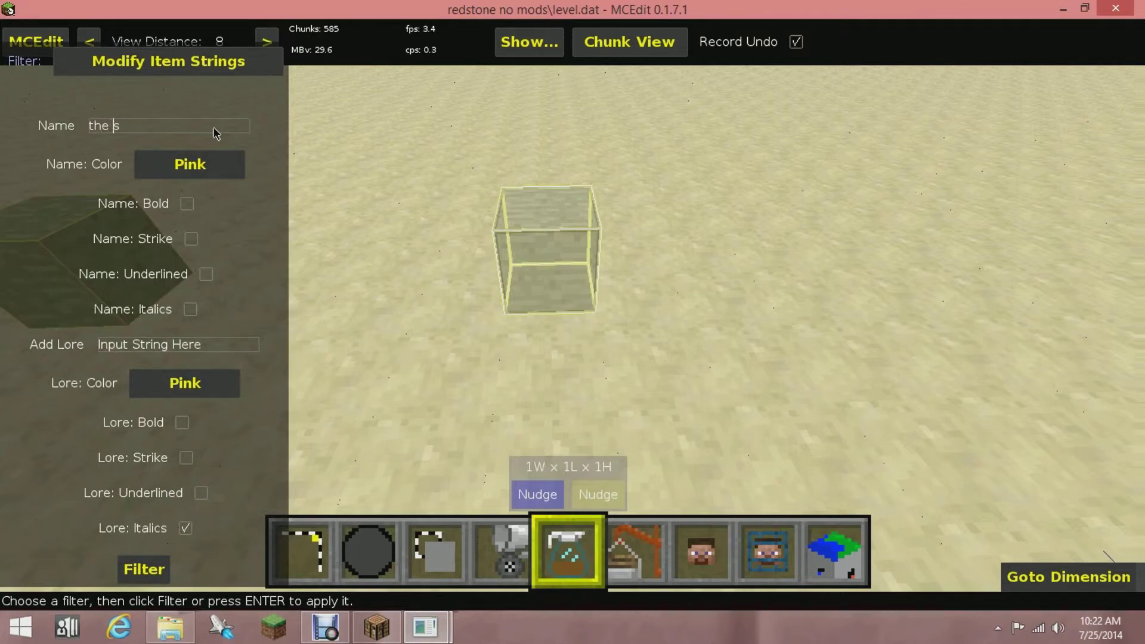
{"action": "type", "text": "word of salt"}
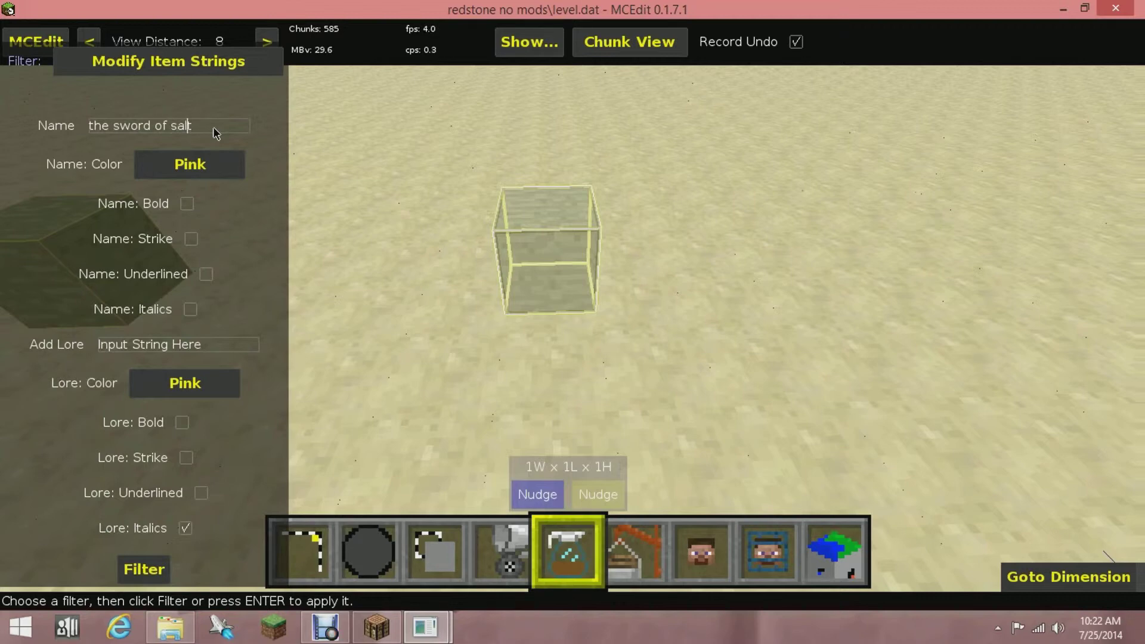
Make the name Gold, bold and underlined
{"action": "left_click", "coordinate": [189, 163]}
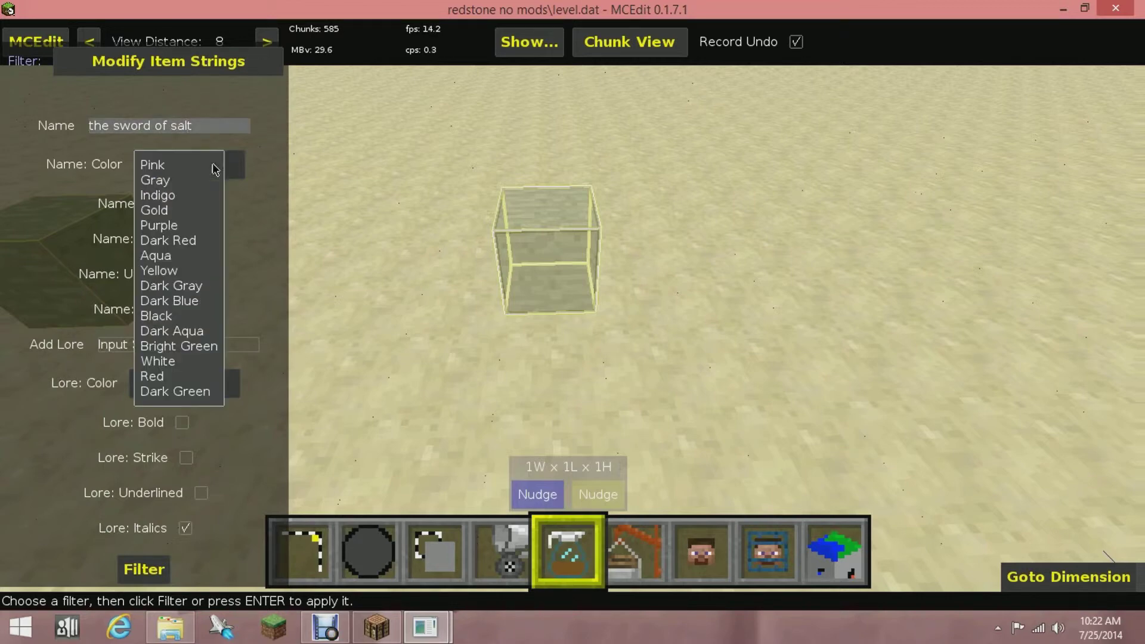
{"action": "left_click", "coordinate": [153, 209]}
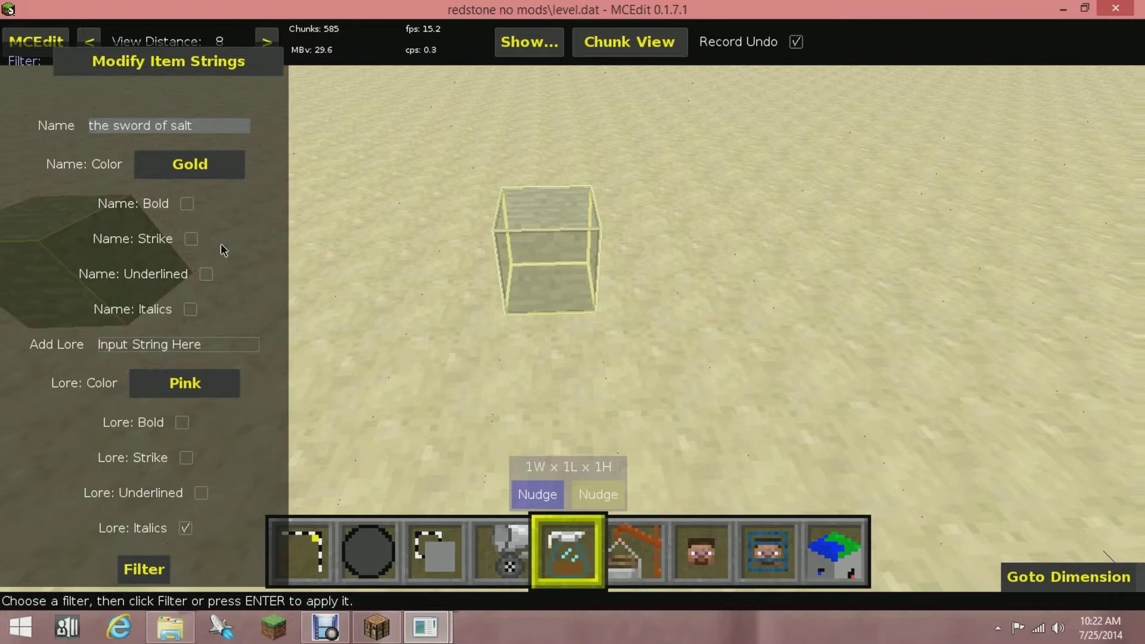
{"action": "left_click", "coordinate": [191, 238]}
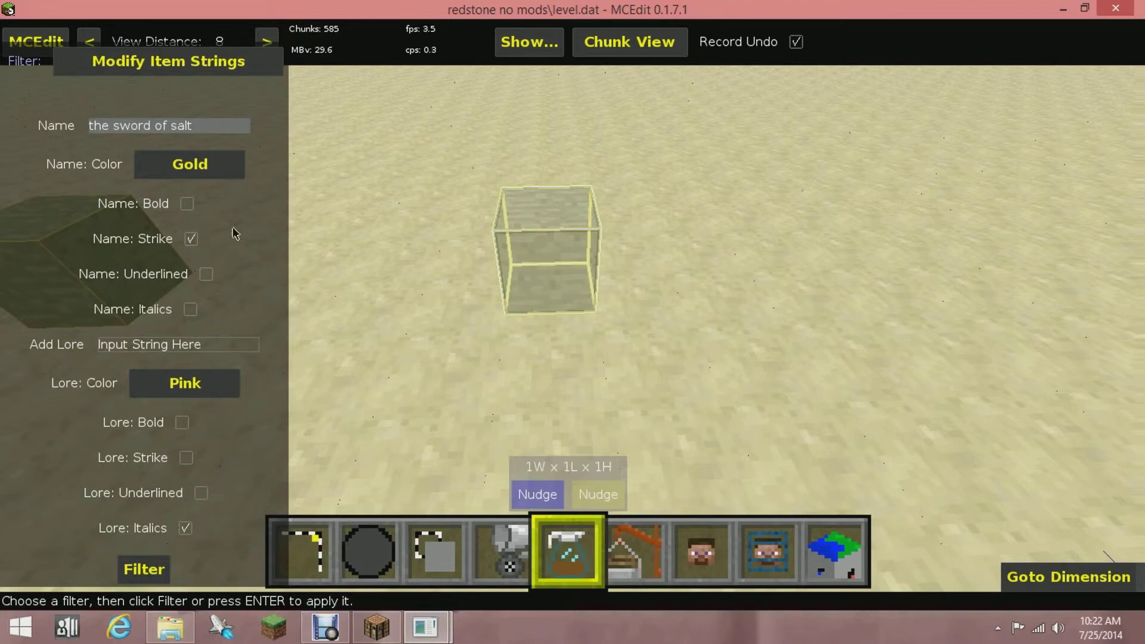
{"action": "mouse_move", "coordinate": [209, 215]}
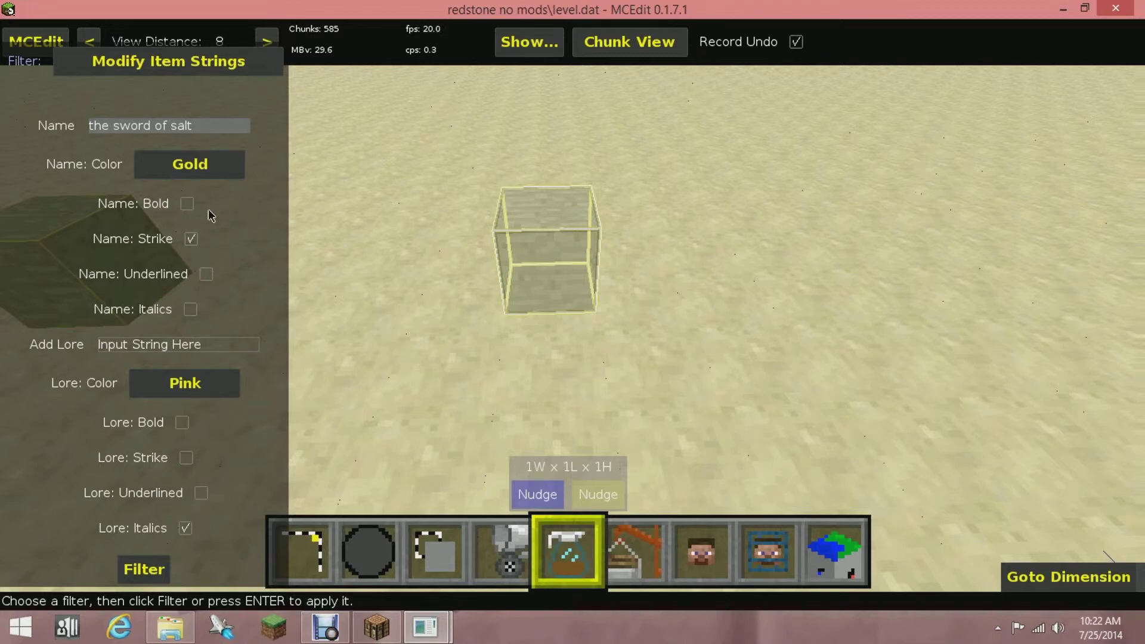
{"action": "left_click", "coordinate": [186, 203]}
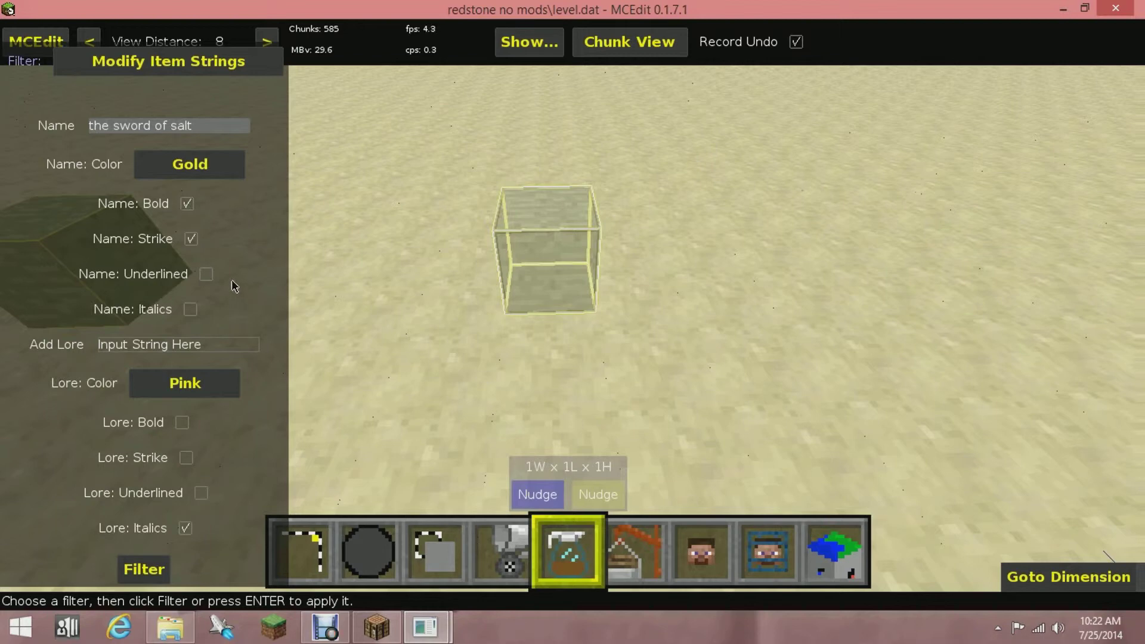
{"action": "left_click", "coordinate": [205, 273]}
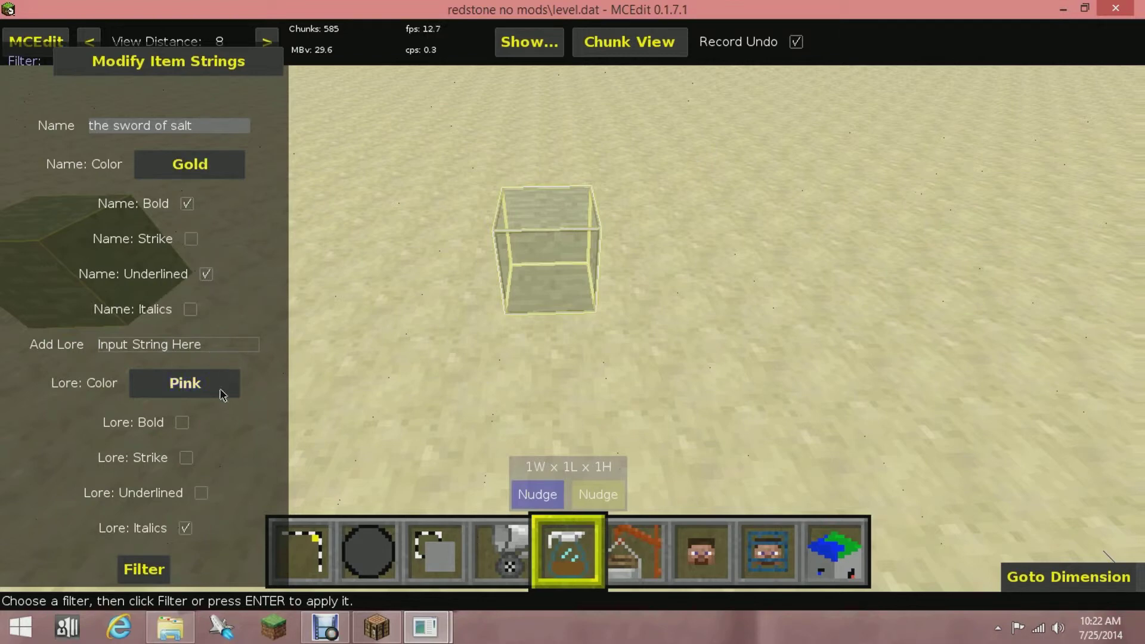
Set the lore colour to Dark Red and enter the lore text 'Saltys Best Sword'
{"action": "left_click", "coordinate": [185, 383]}
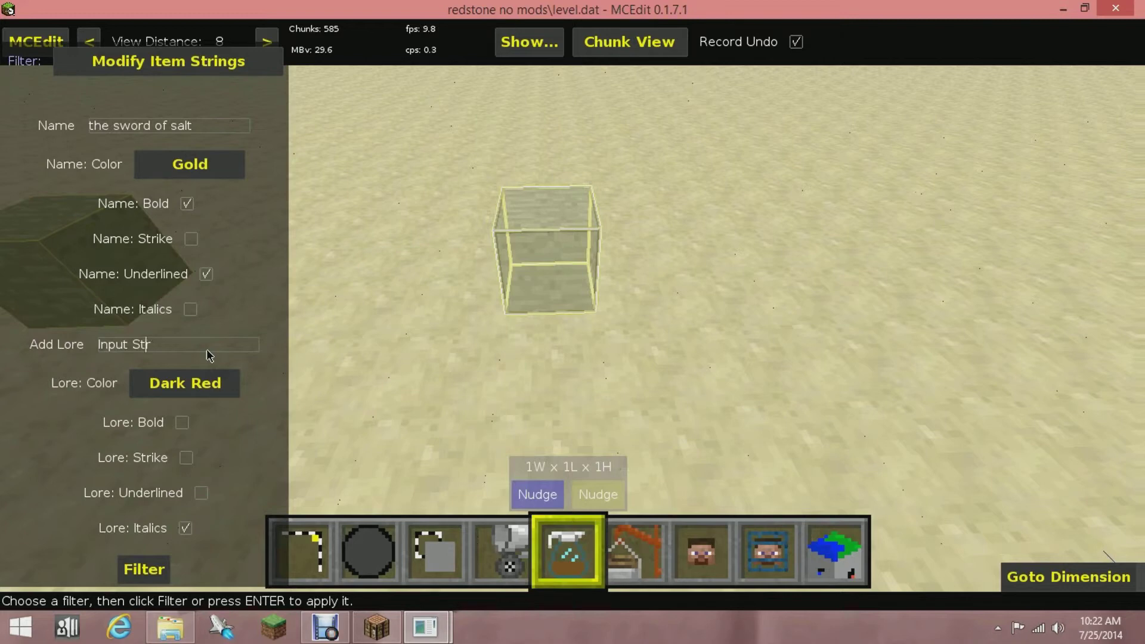
{"action": "left_click", "coordinate": [176, 344]}
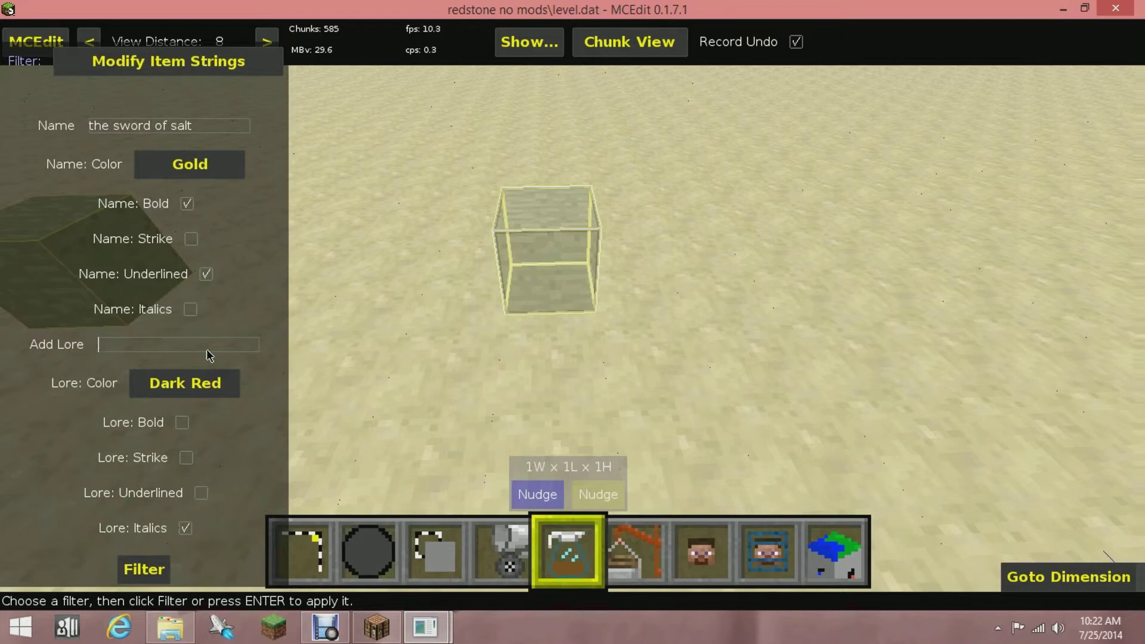
{"action": "mouse_move", "coordinate": [179, 396]}
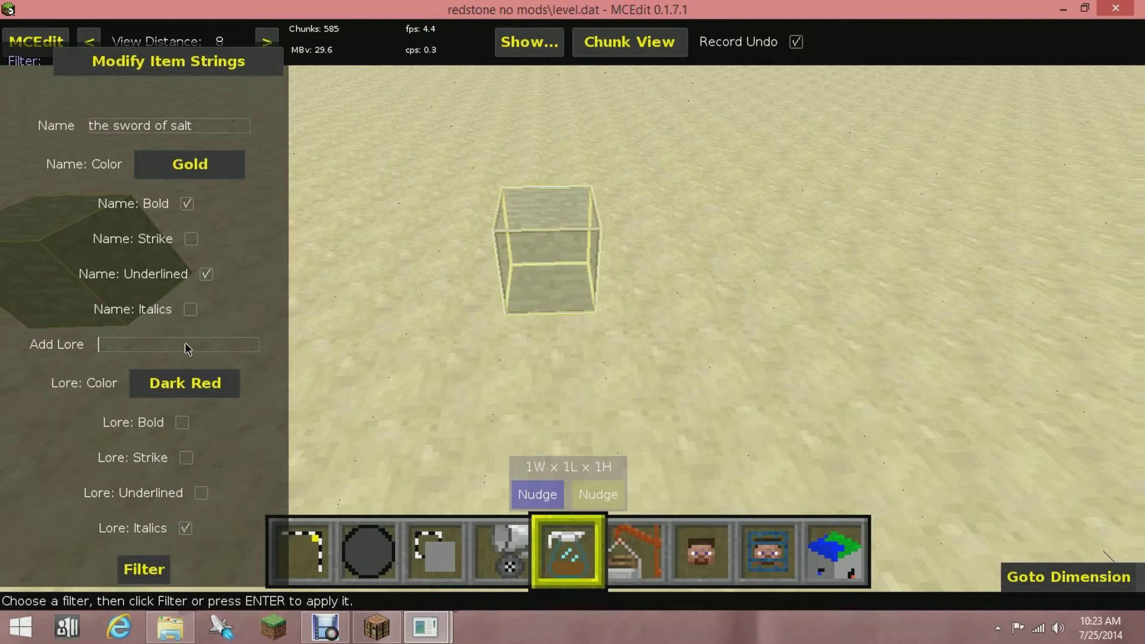
{"action": "type", "text": "Salty"}
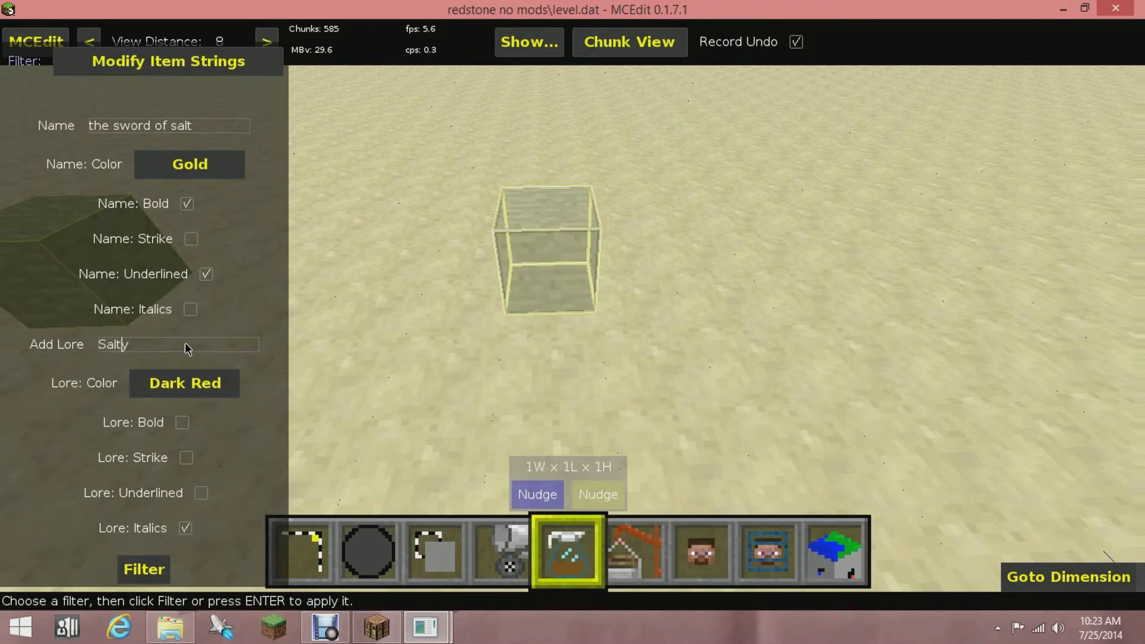
{"action": "type", "text": "s"}
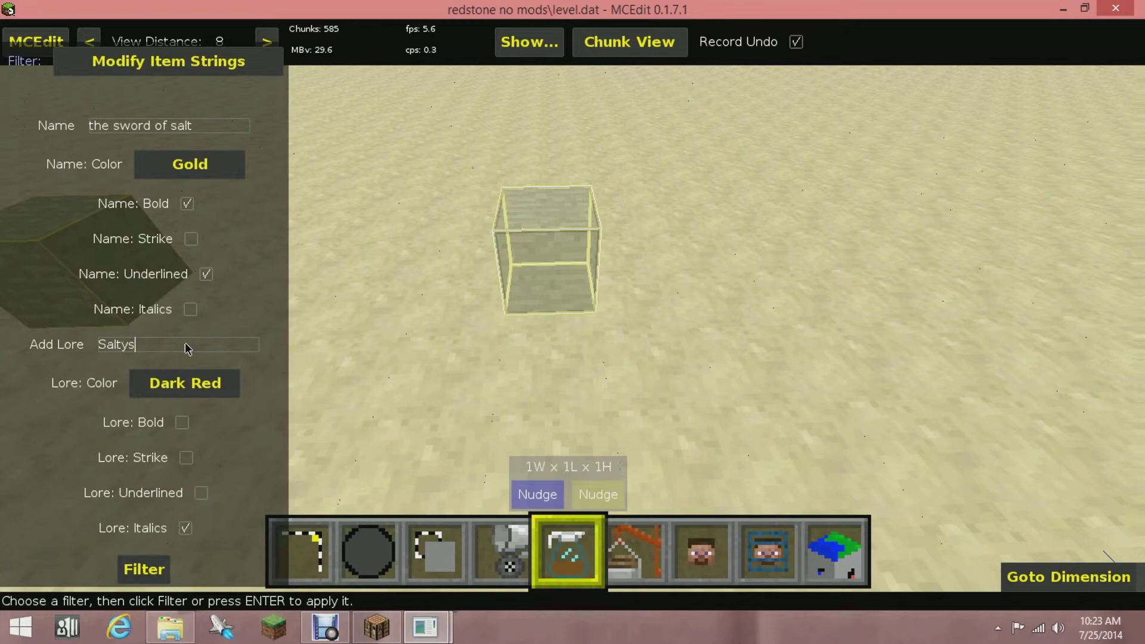
{"action": "type", "text": "Best"}
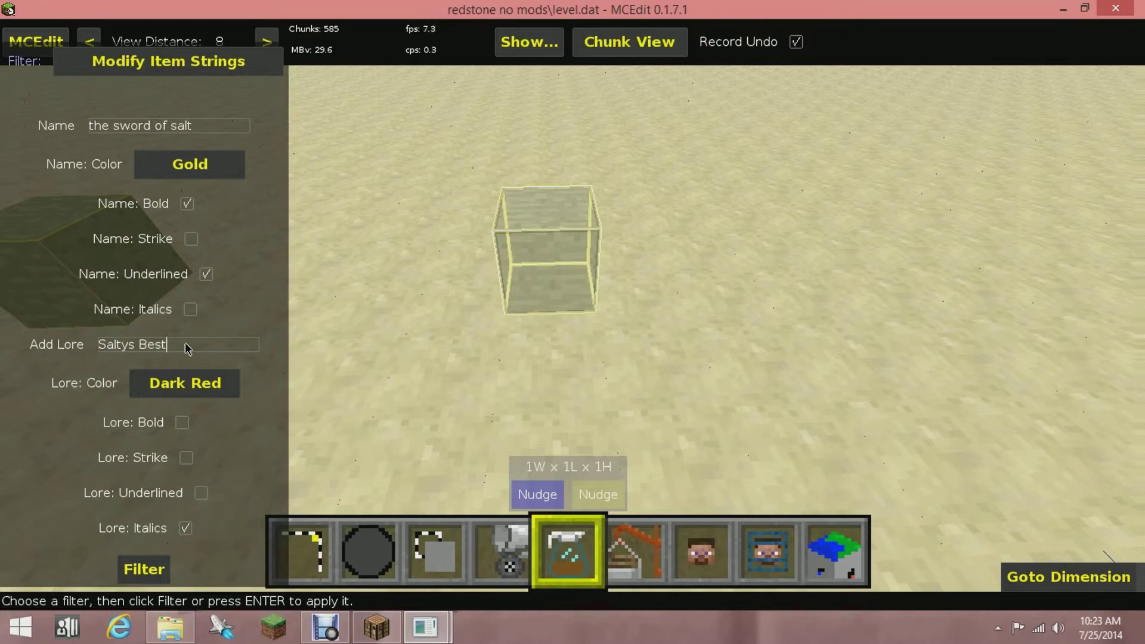
{"action": "type", "text": "So"}
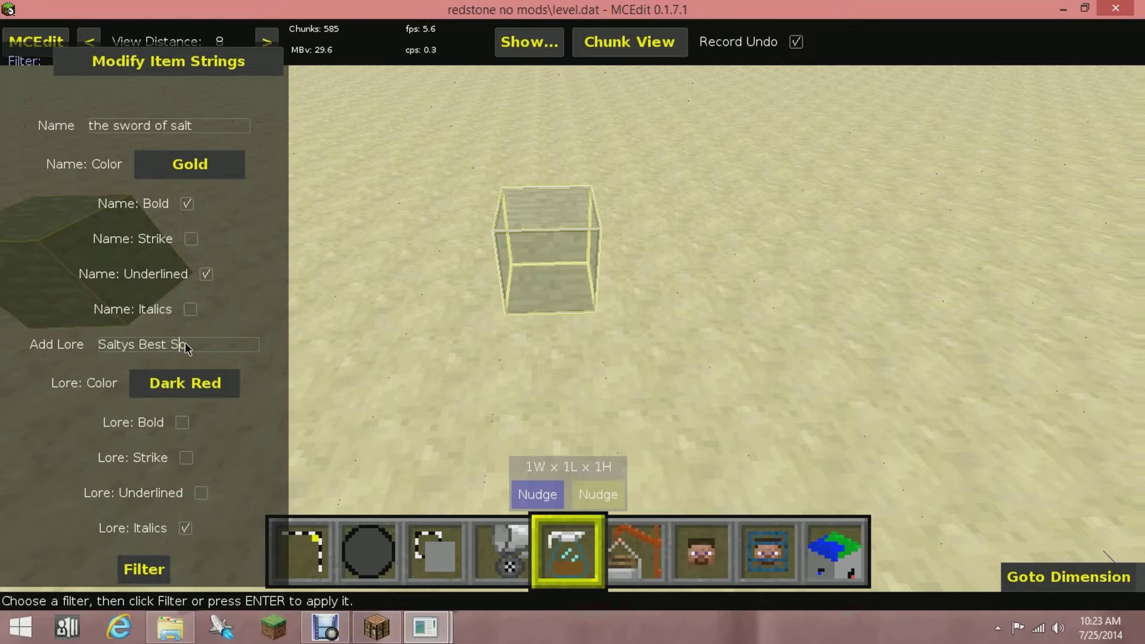
{"action": "type", "text": "w"}
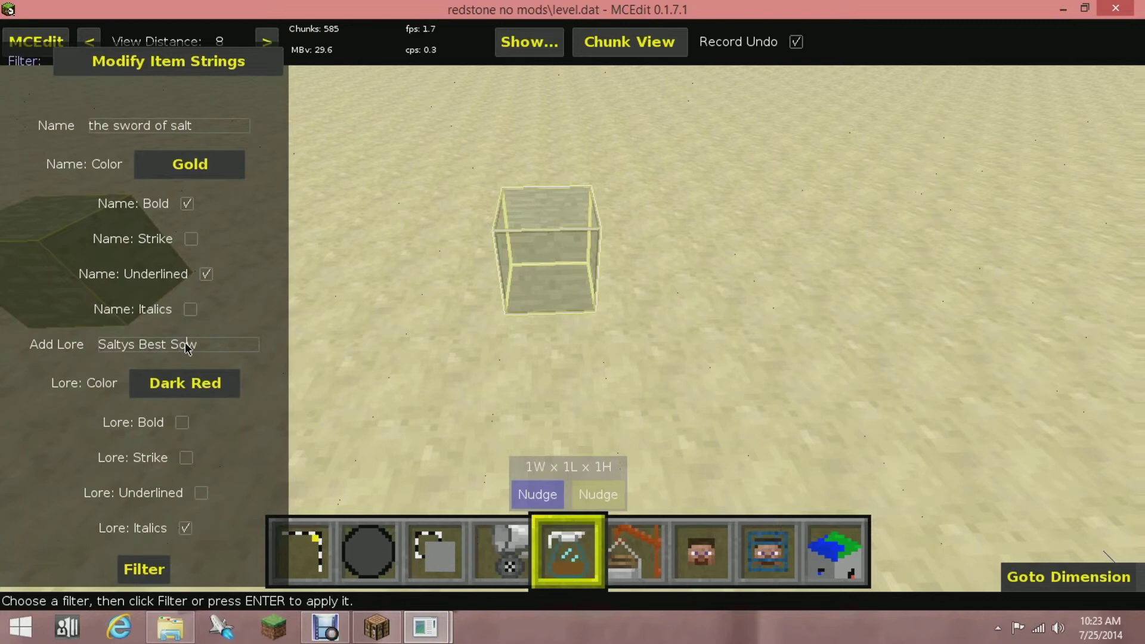
{"action": "key", "text": "backspace"}
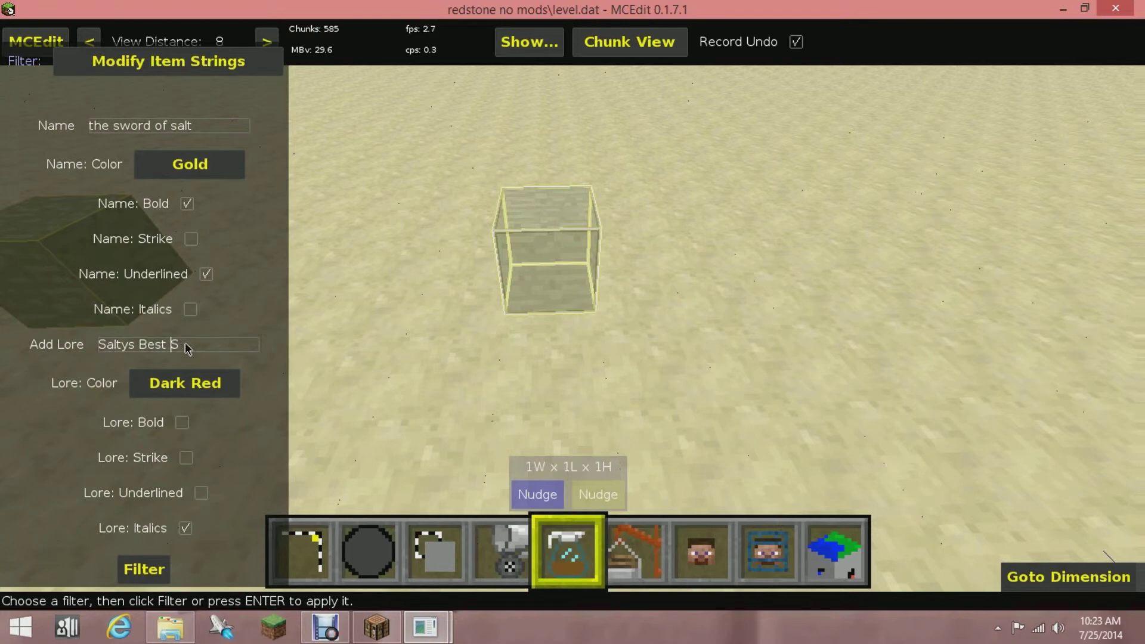
{"action": "type", "text": "word"}
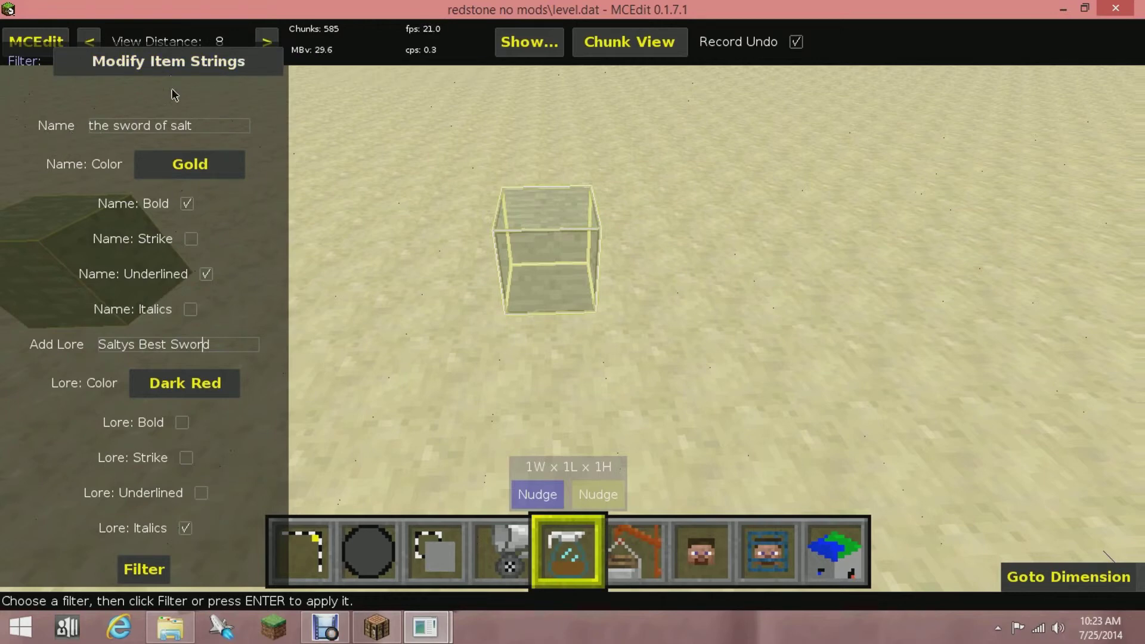
{"action": "mouse_move", "coordinate": [143, 171]}
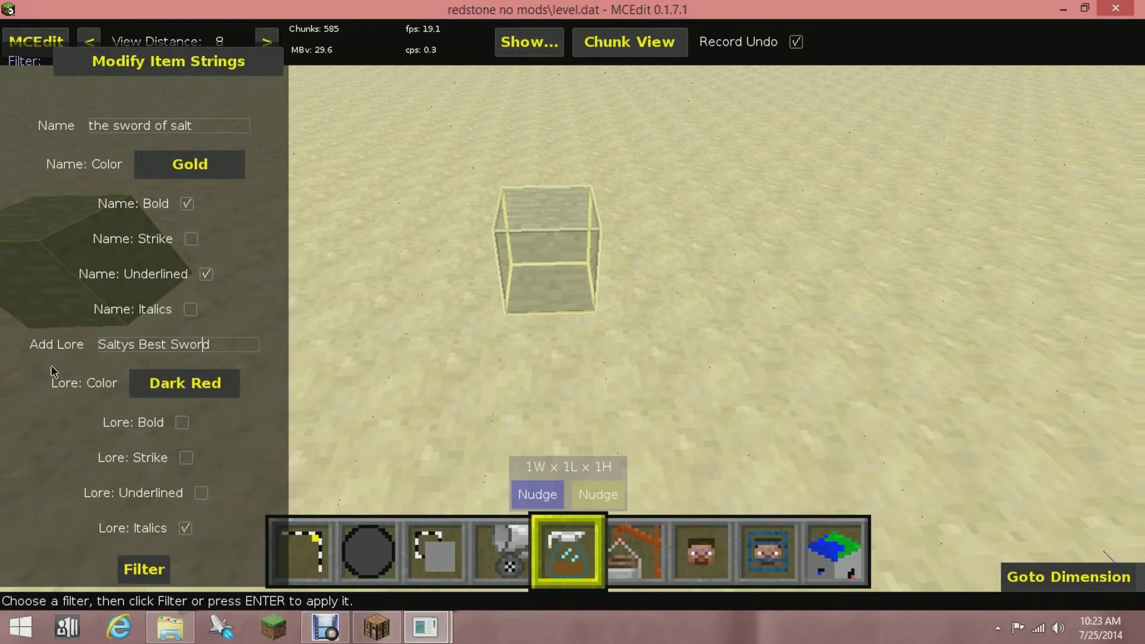
{"action": "mouse_move", "coordinate": [144, 568]}
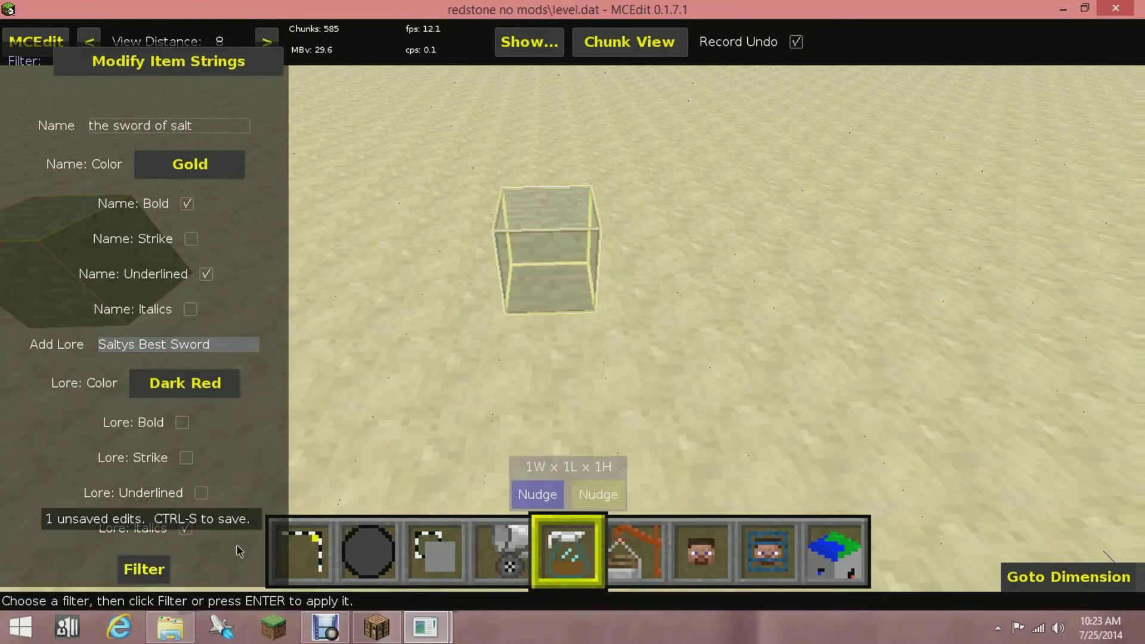
Apply the filter and leave MCEdit for the desktop
{"action": "left_click", "coordinate": [300, 550]}
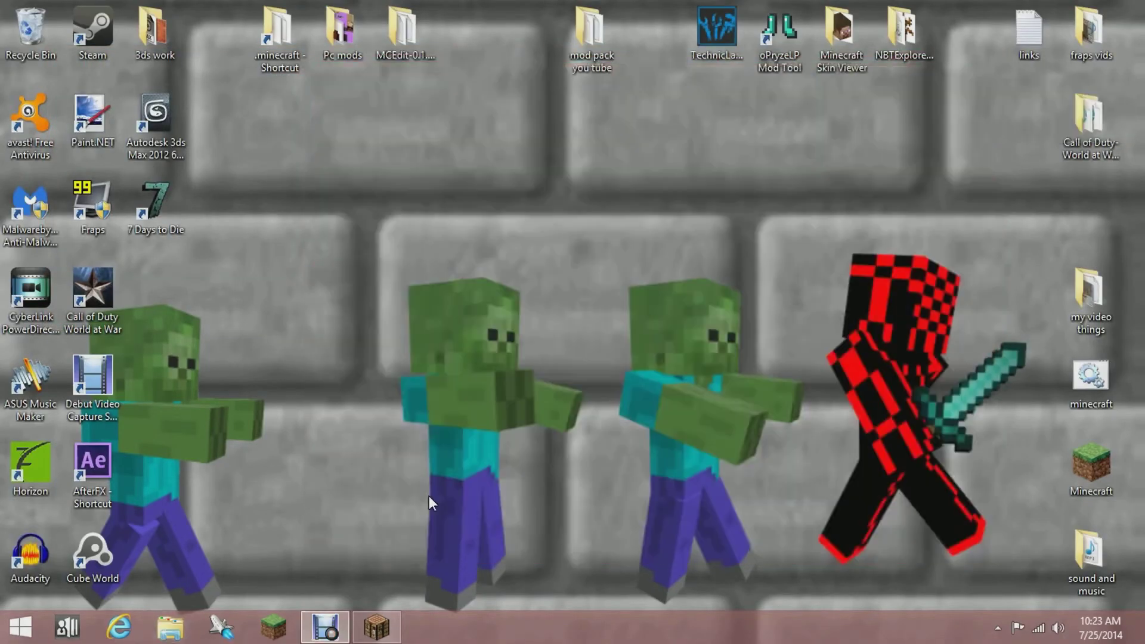
Launch Minecraft and start a singleplayer game to load the edited world
{"action": "left_click", "coordinate": [376, 627]}
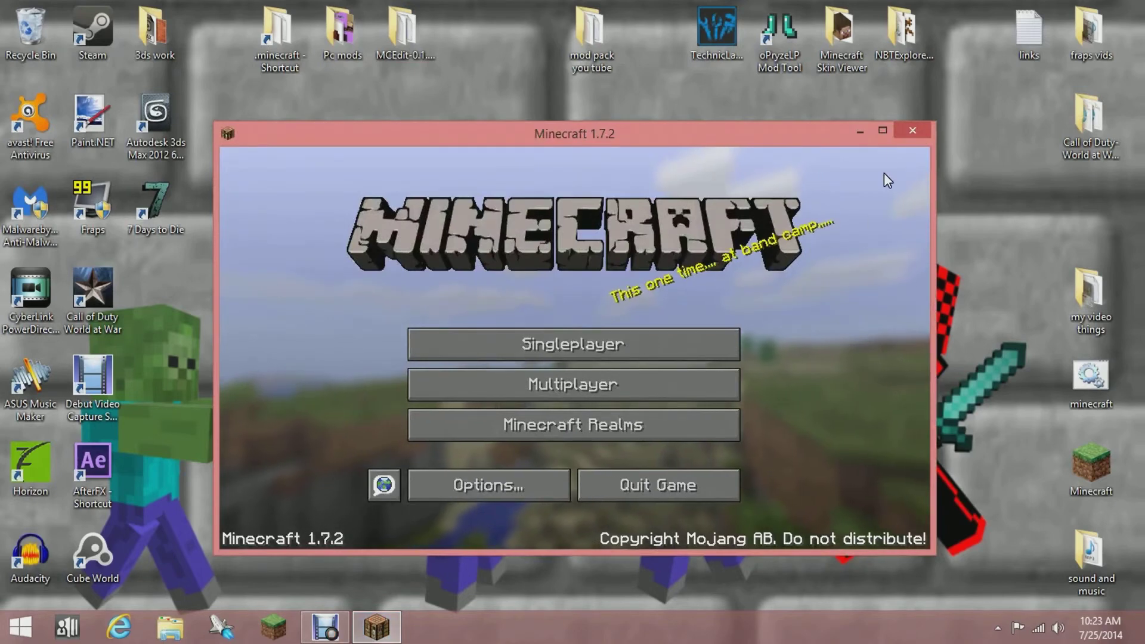
{"action": "left_click", "coordinate": [572, 344]}
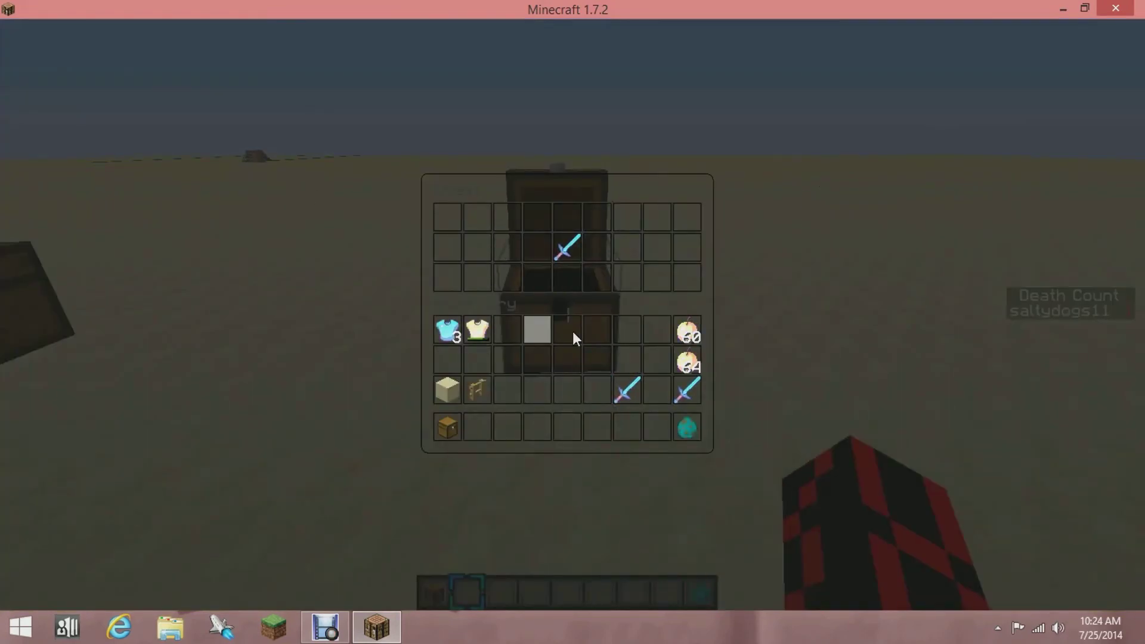
{"action": "mouse_move", "coordinate": [565, 248]}
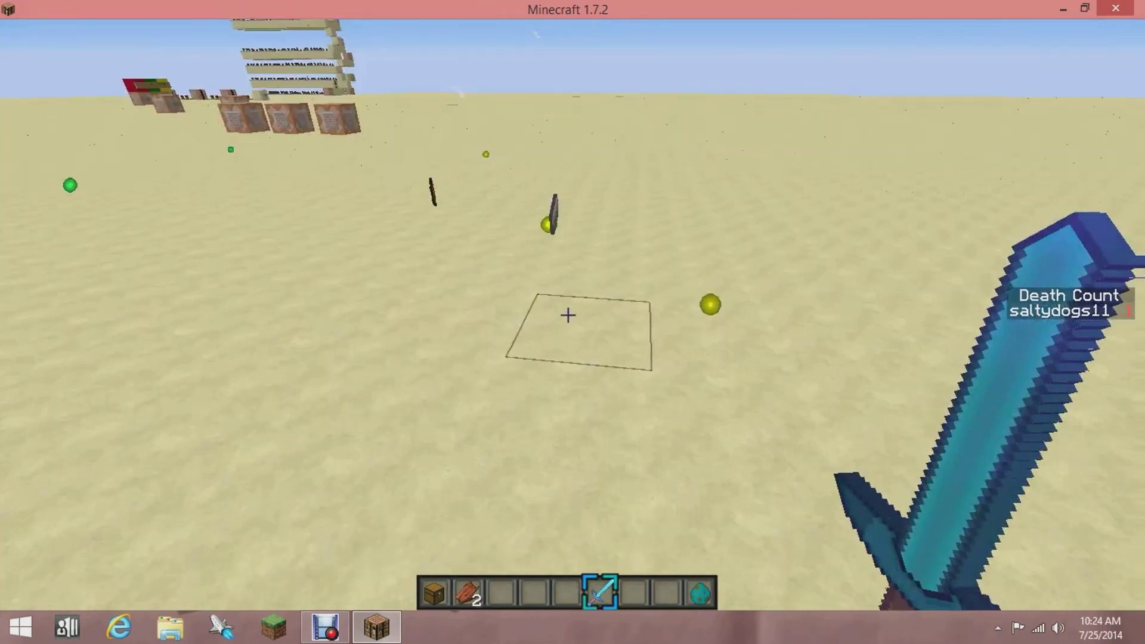
Put the sword away via the inventory and face the chest on the sand
{"action": "key", "text": "e"}
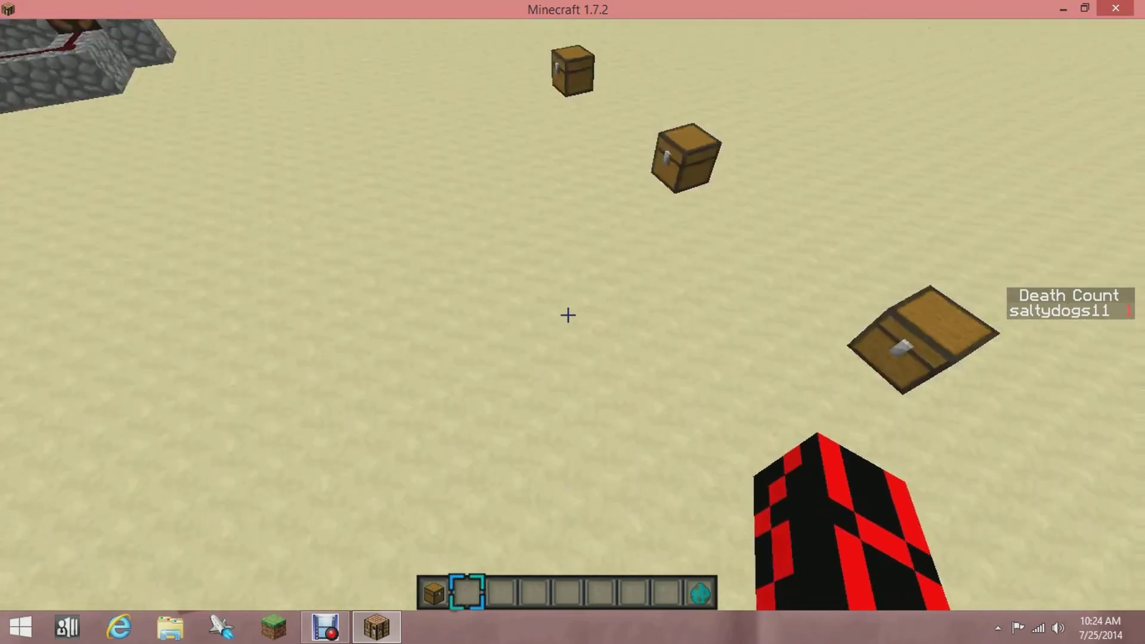
{"action": "mouse_move", "coordinate": [568, 315]}
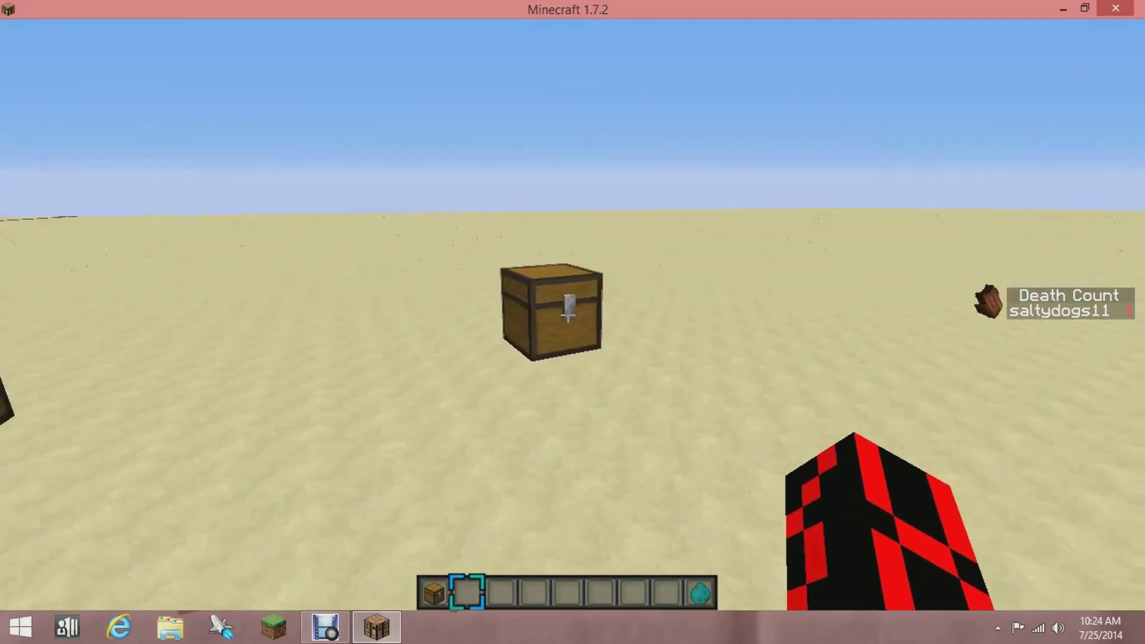